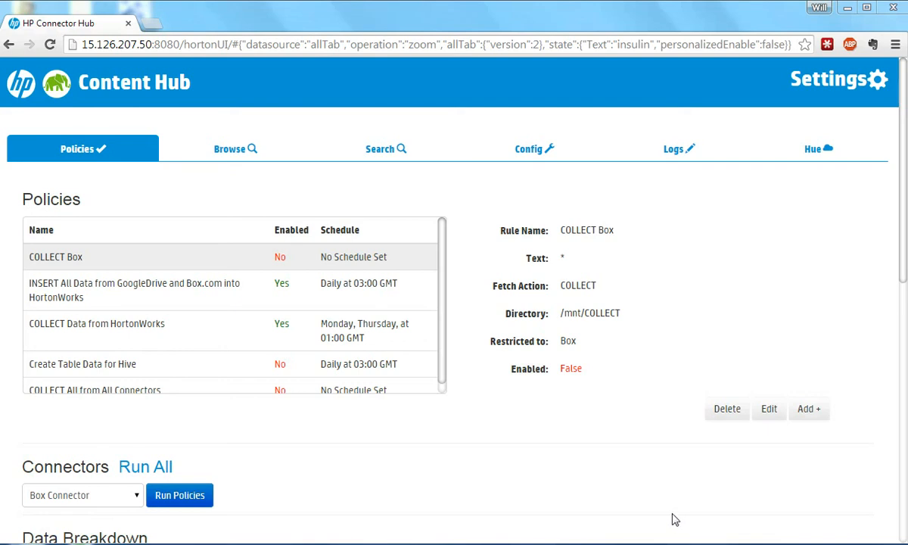
pyautogui.moveTo(672, 514)
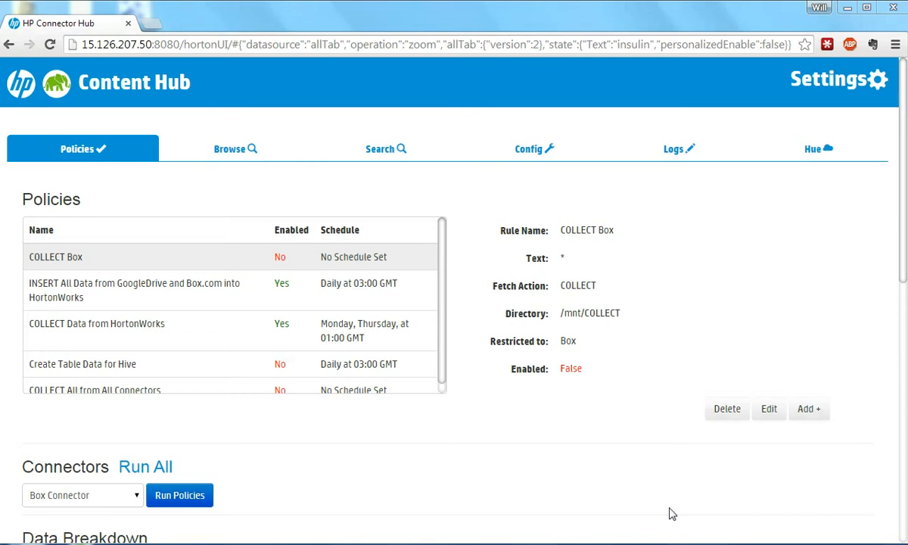
pyautogui.moveTo(669, 513)
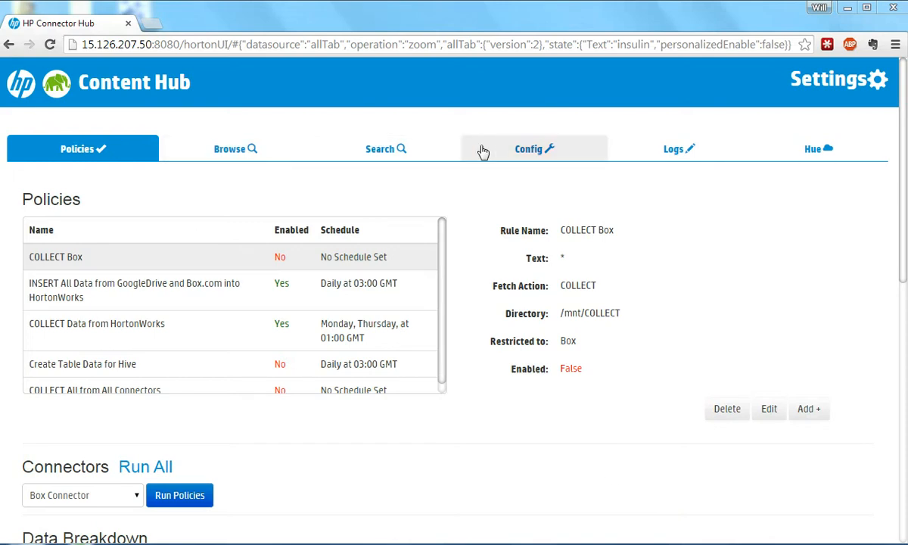
pyautogui.moveTo(663, 177)
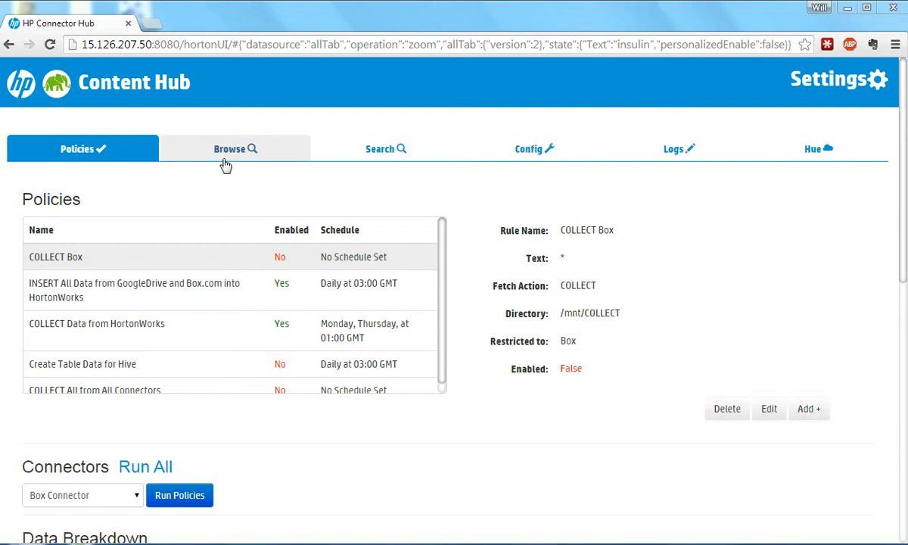
pyautogui.moveTo(225, 165)
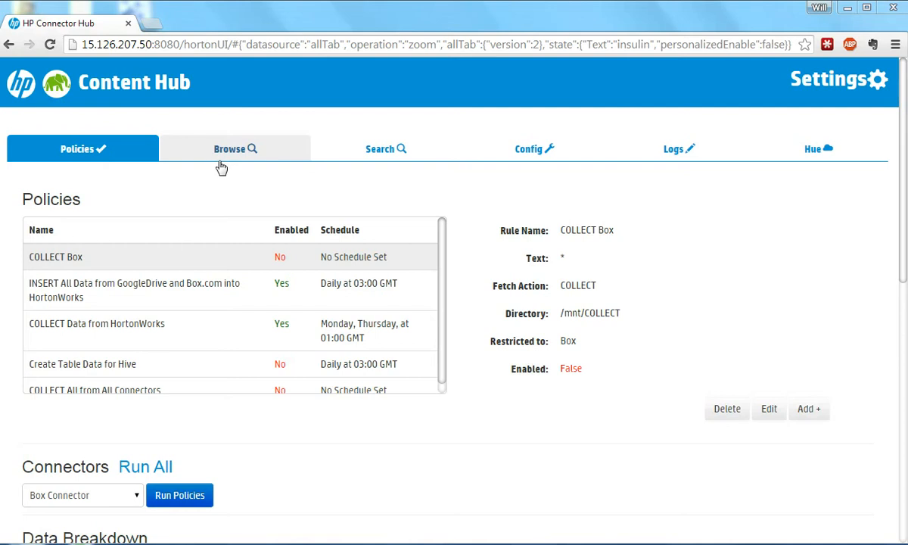
pyautogui.moveTo(182, 165)
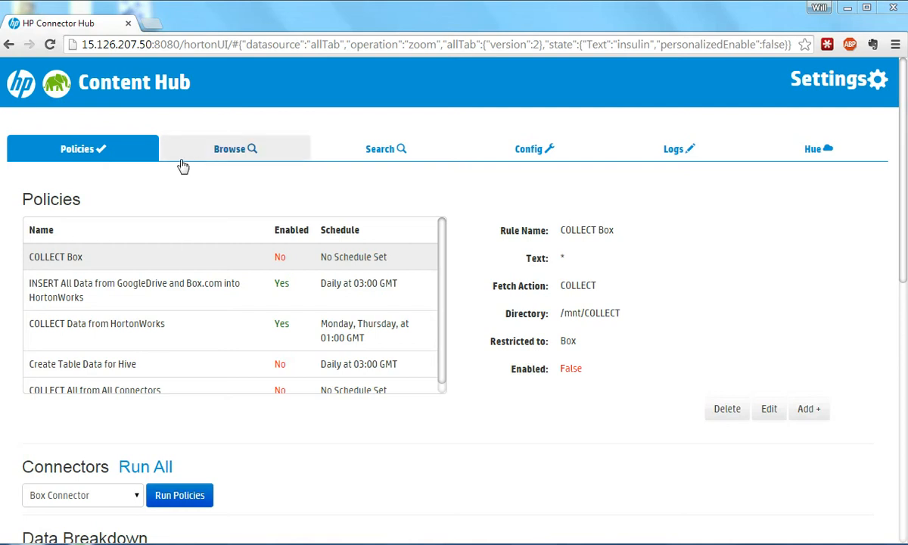
pyautogui.moveTo(138, 160)
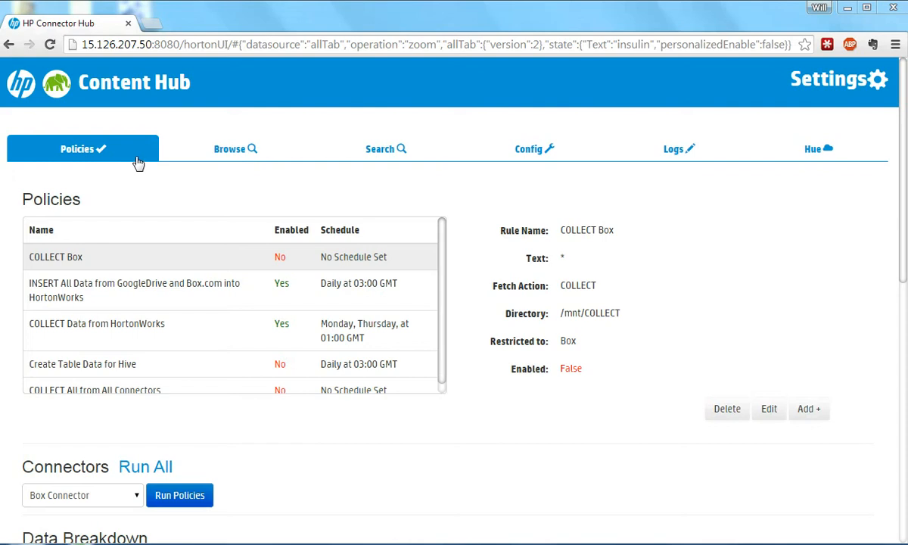
pyautogui.moveTo(361, 410)
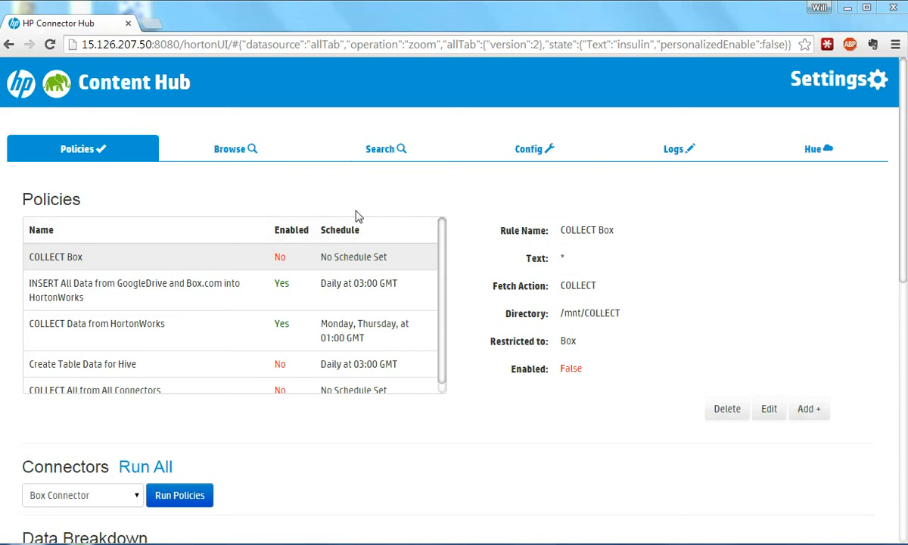
pyautogui.moveTo(235, 149)
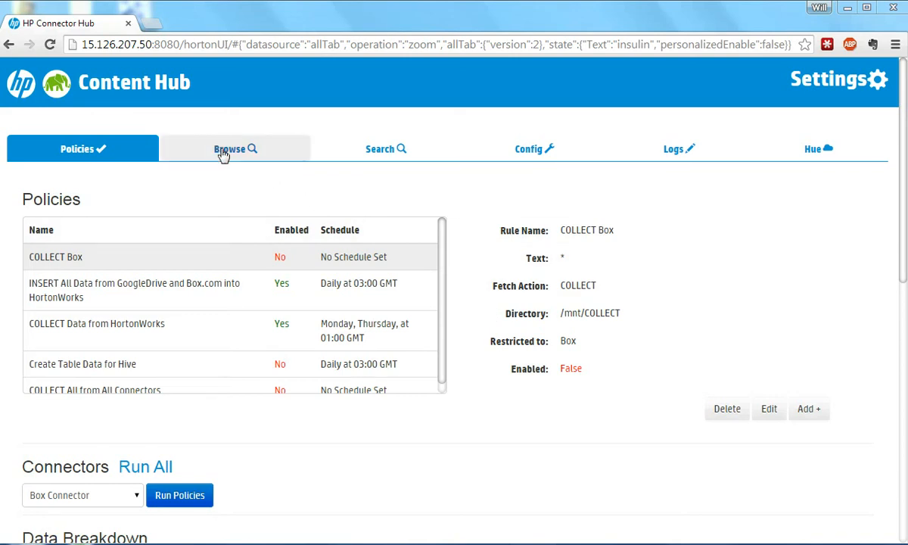
# Browse the GoogleDrive repository's root folder to list its five PDF files
pyautogui.click(236, 149)
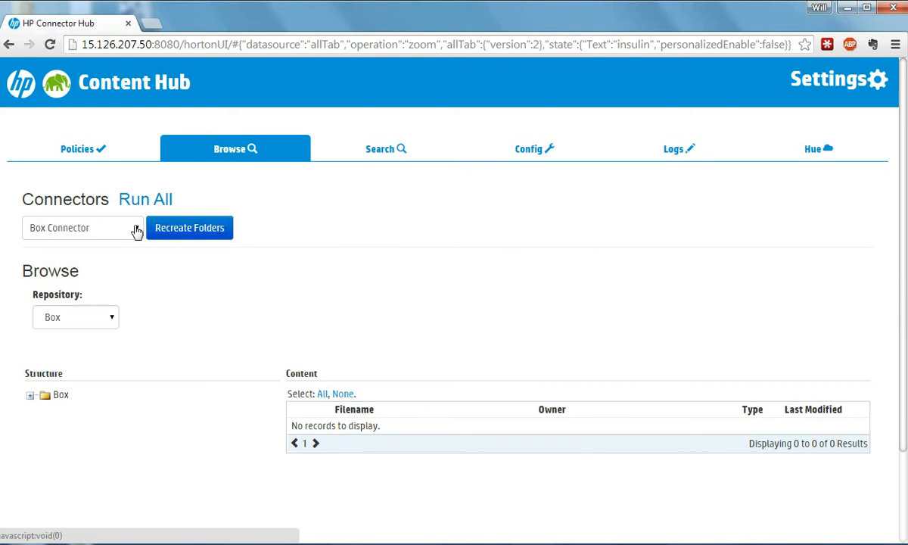
pyautogui.moveTo(136, 231)
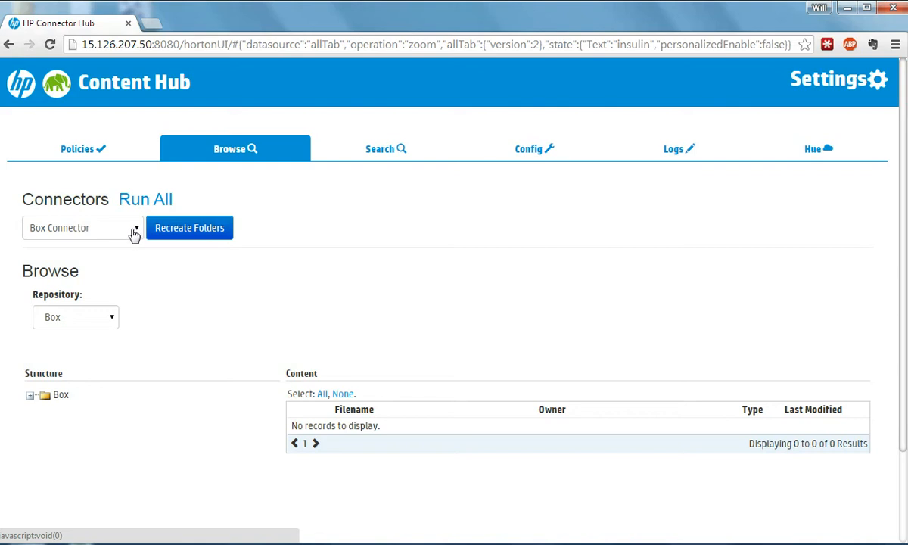
pyautogui.moveTo(112, 318)
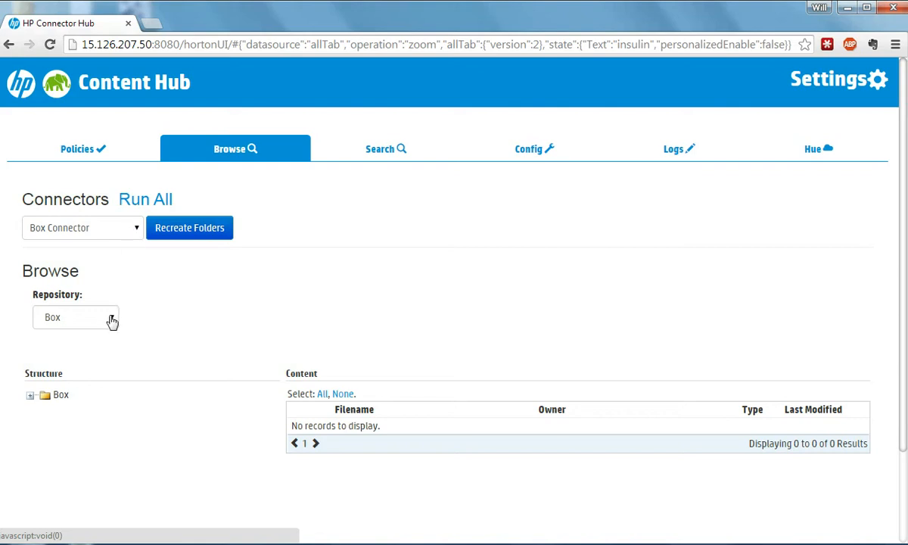
pyautogui.click(75, 317)
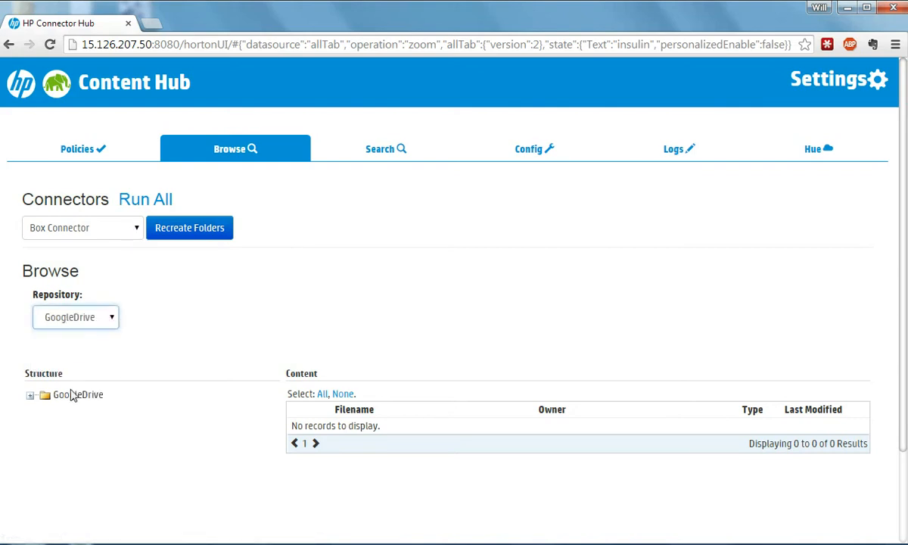
pyautogui.click(78, 395)
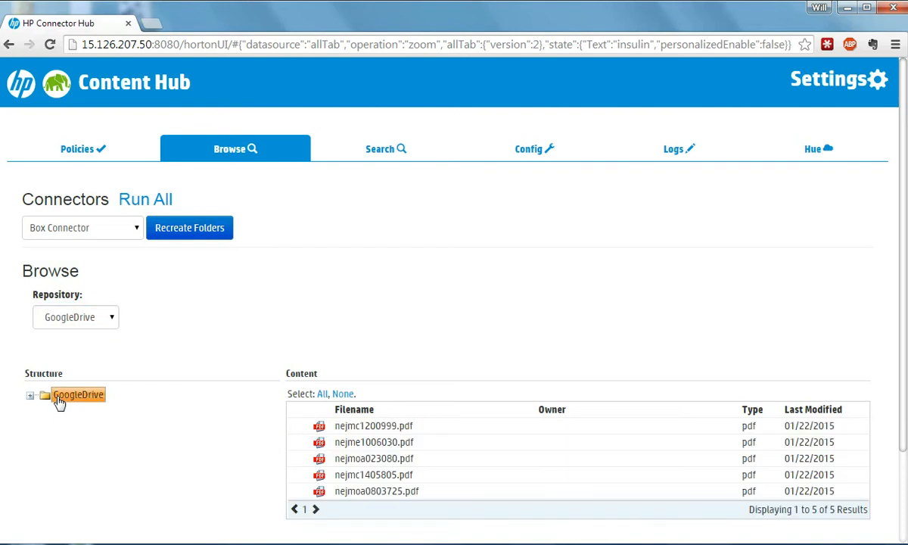
pyautogui.moveTo(376, 295)
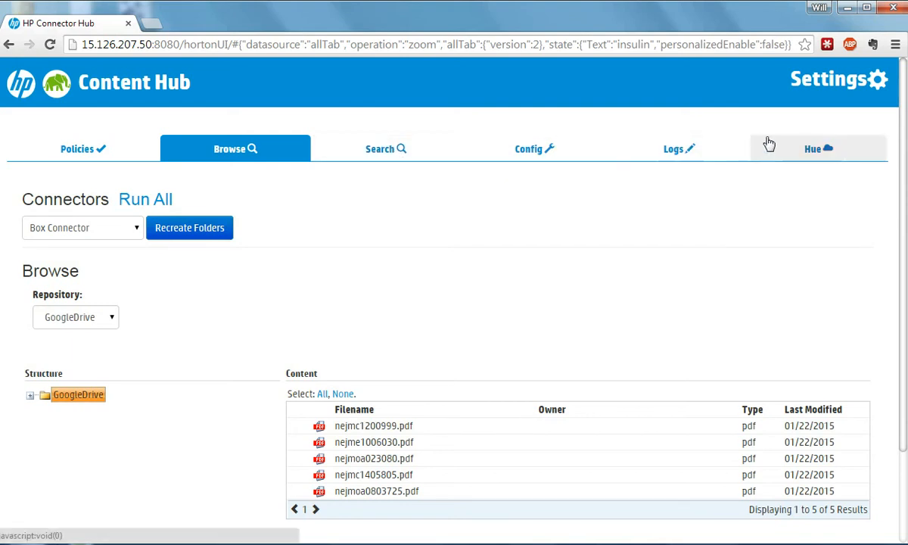
pyautogui.moveTo(599, 157)
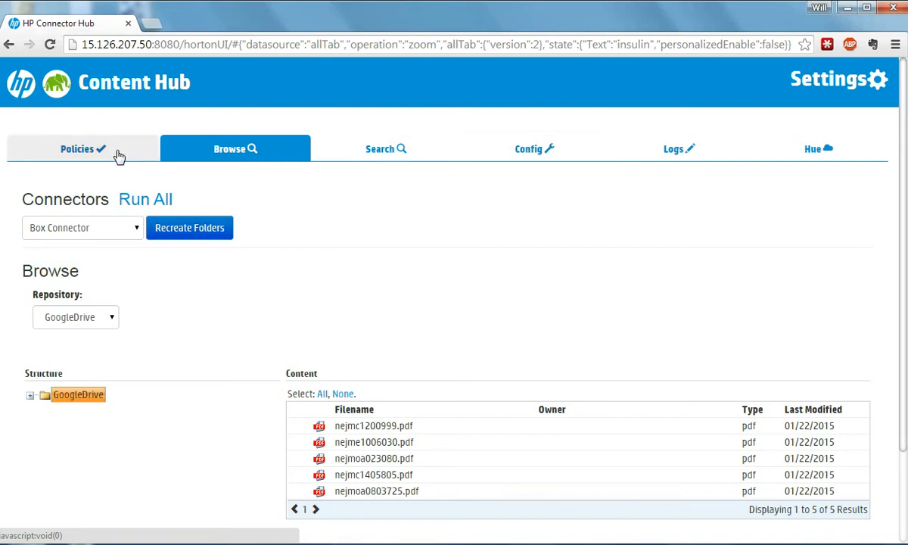
# Return to the Policies list showing the disabled COLLECT Box rule with no schedule
pyautogui.click(76, 148)
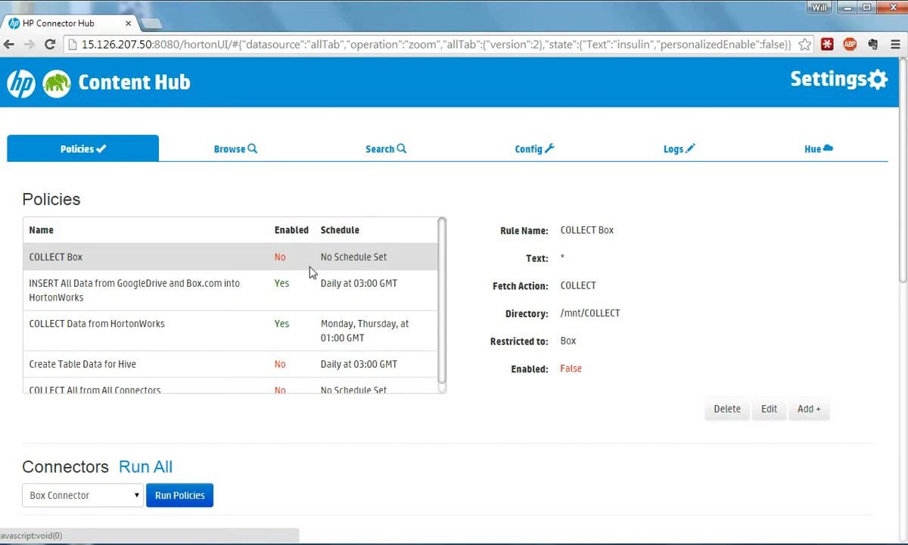
pyautogui.moveTo(218, 299)
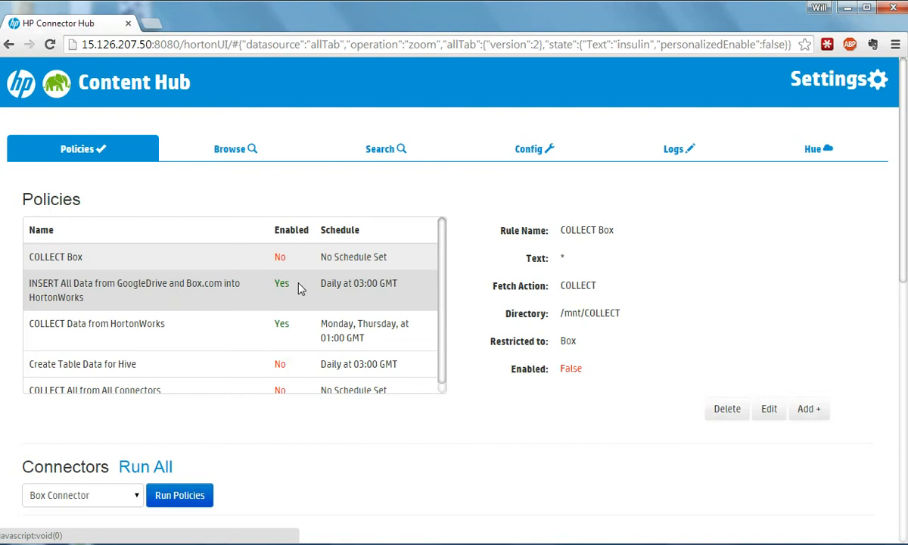
pyautogui.moveTo(364, 278)
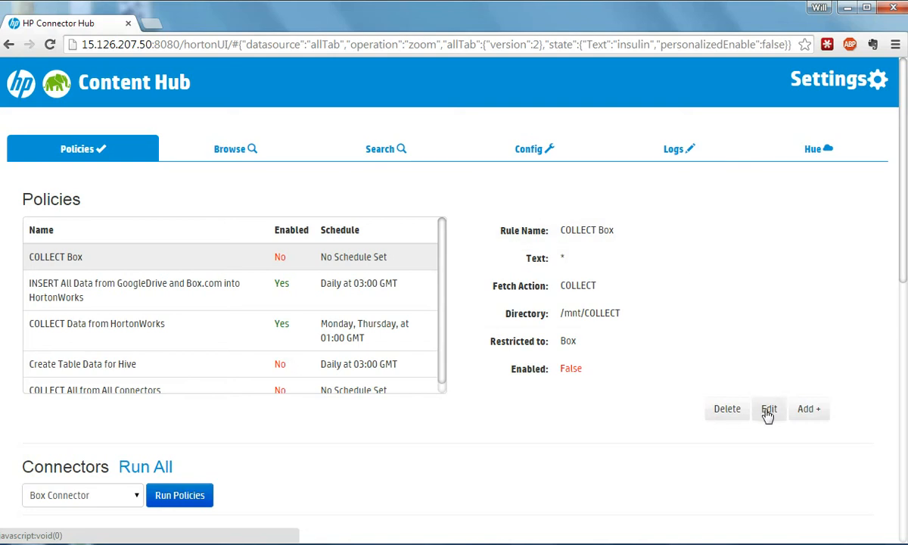
# Open the COLLECT Box rule for editing and enter 'Insulin' in its Text field
pyautogui.click(769, 408)
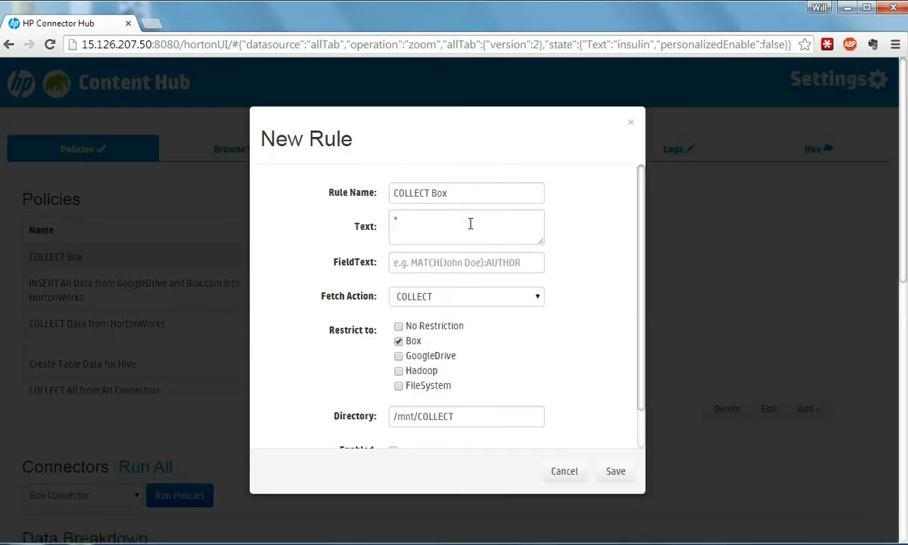
pyautogui.write('Insulin')
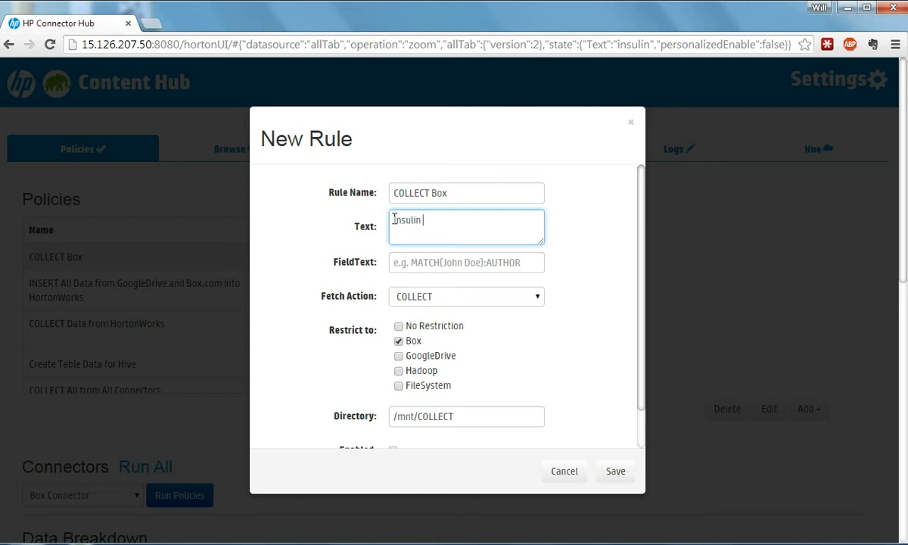
pyautogui.write('diab')
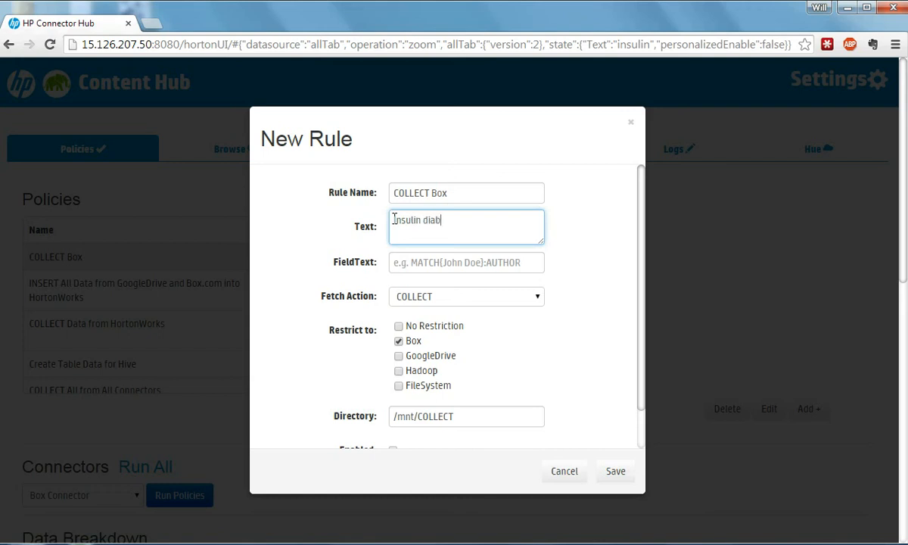
pyautogui.write('etes')
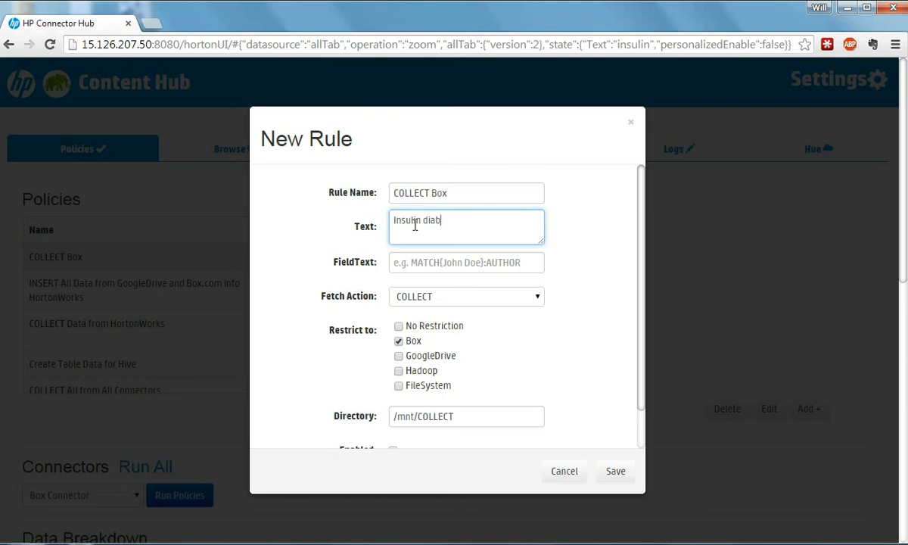
pyautogui.press('BackSpace')
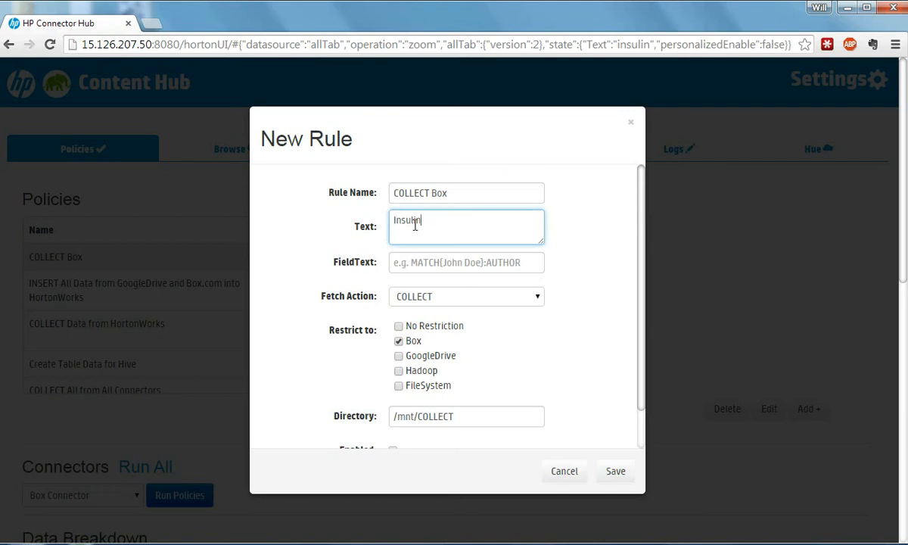
pyautogui.moveTo(405, 254)
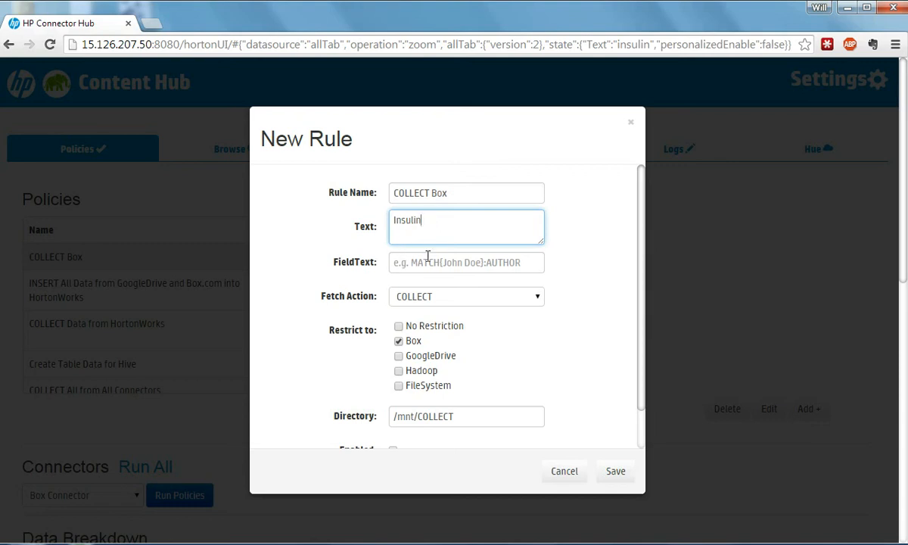
pyautogui.moveTo(450, 307)
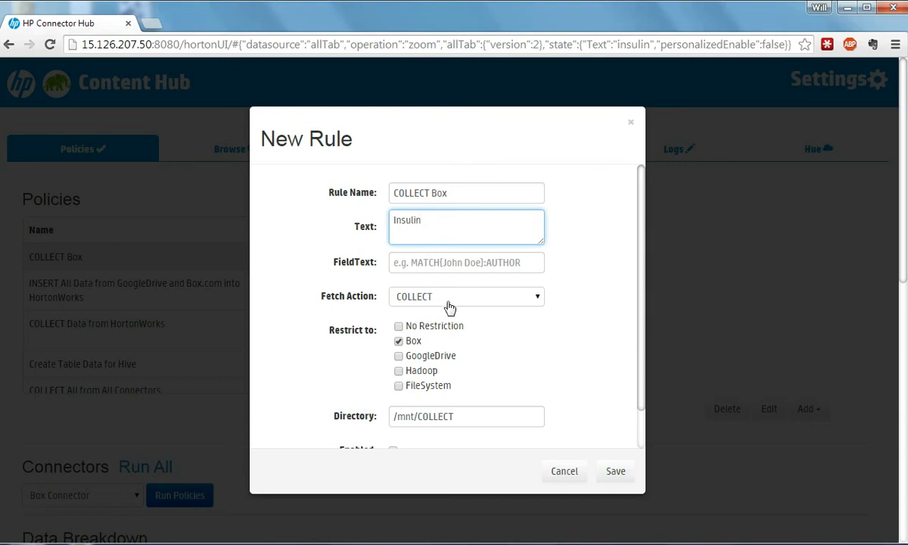
# Review the Fetch Action options, keep COLLECT, and cancel the rule without saving
pyautogui.click(466, 296)
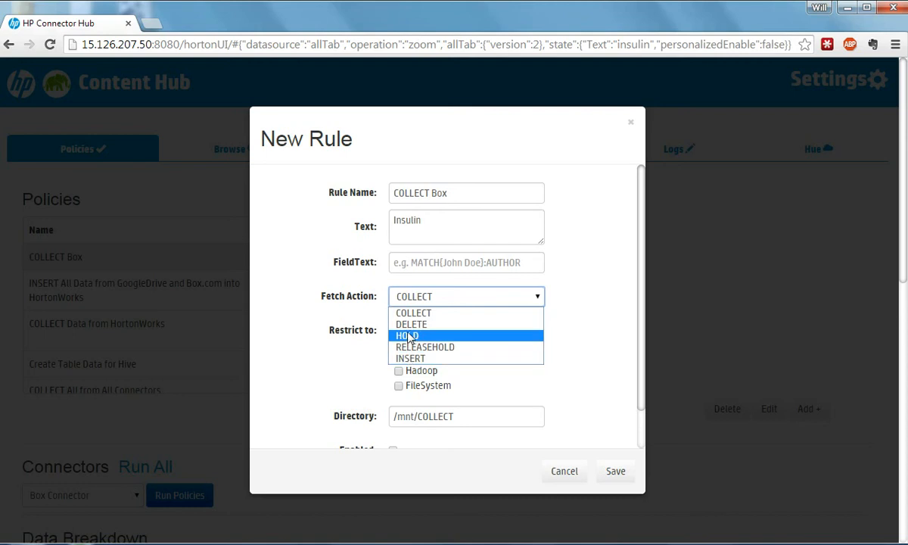
pyautogui.moveTo(411, 324)
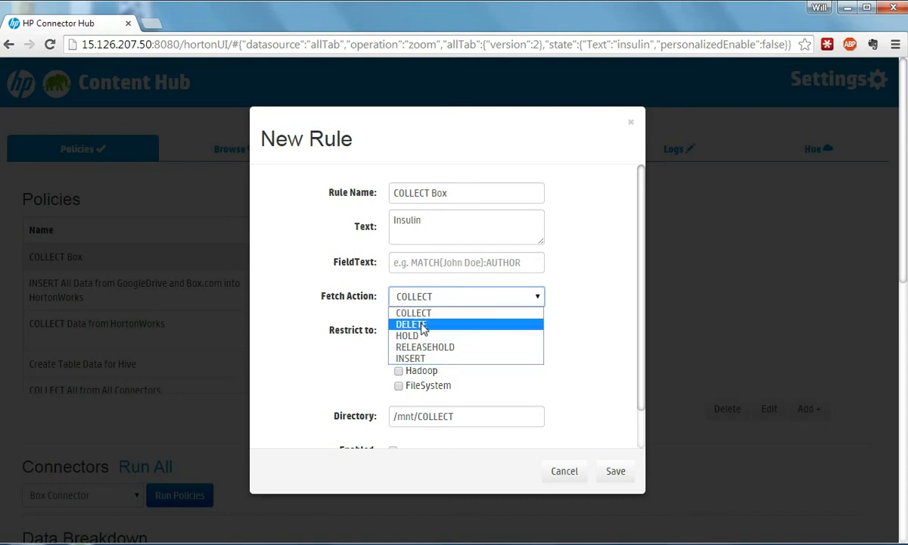
pyautogui.moveTo(430, 324)
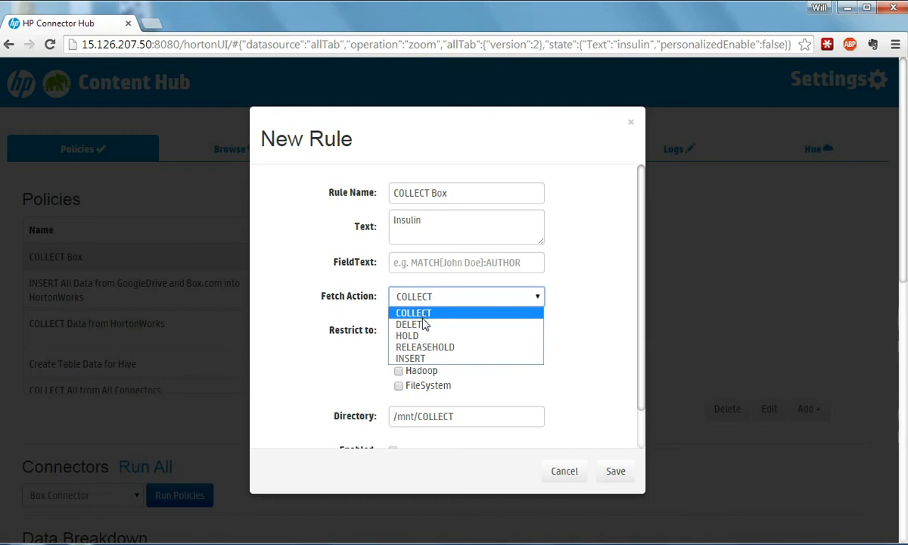
pyautogui.moveTo(409, 324)
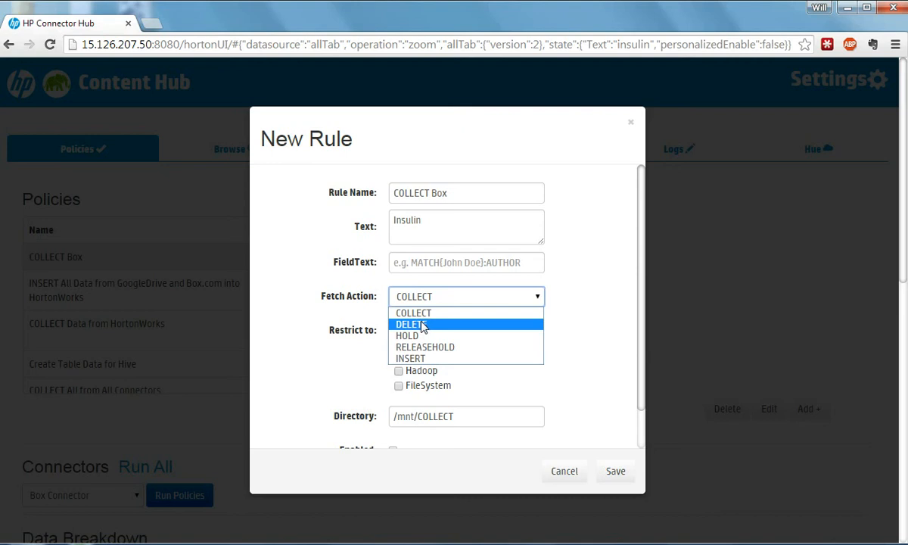
pyautogui.click(413, 313)
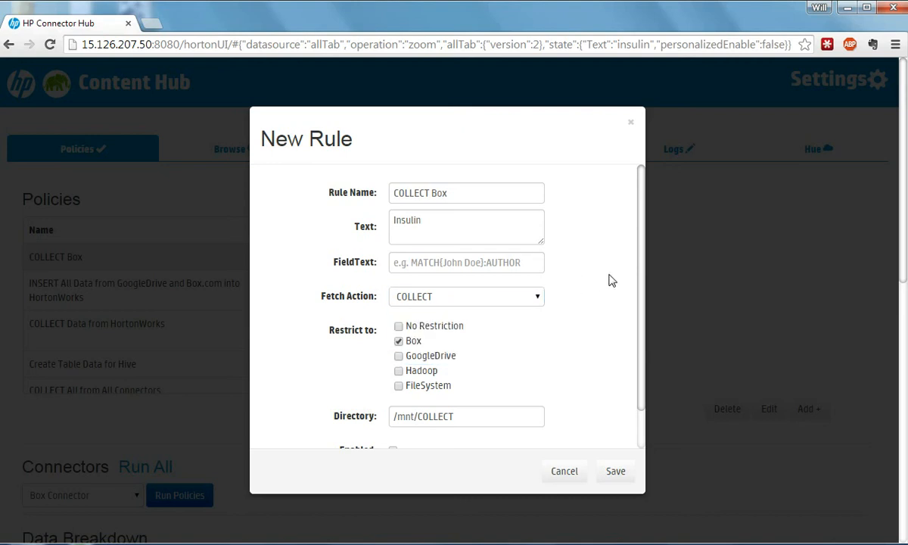
pyautogui.moveTo(430, 314)
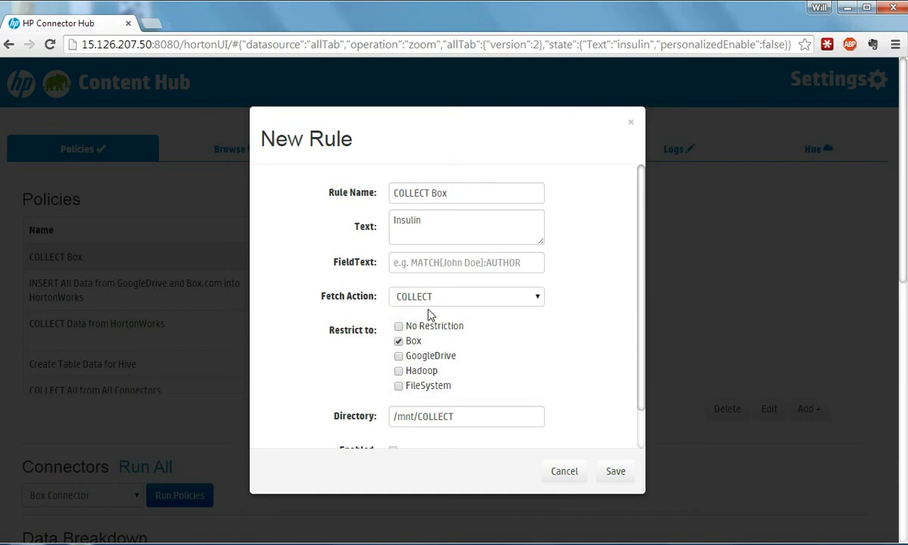
pyautogui.scroll(-3)
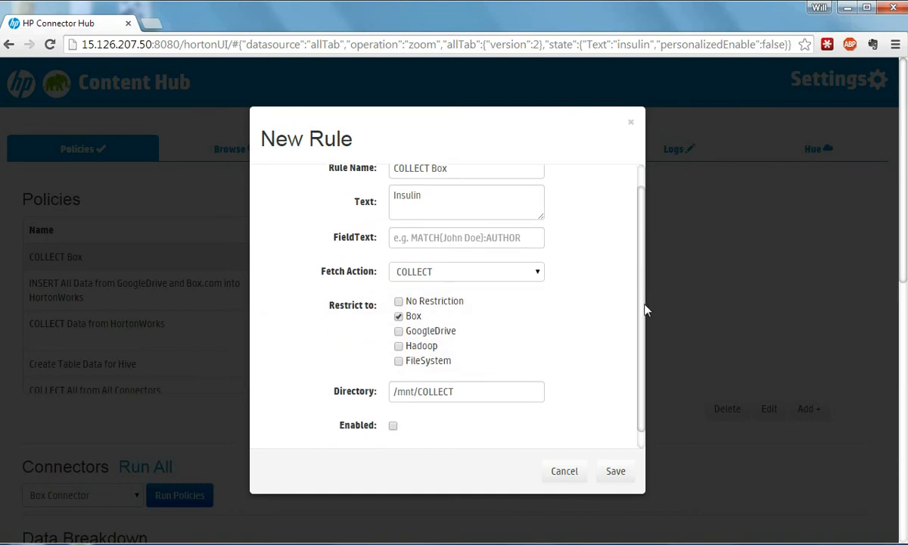
pyautogui.click(563, 470)
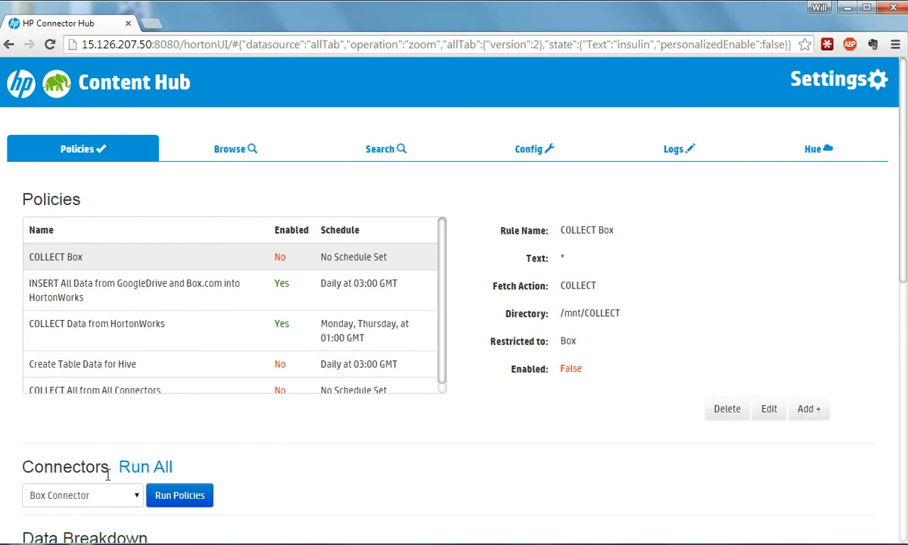
# Select the GoogleDrive Connector and run its policies
pyautogui.click(82, 494)
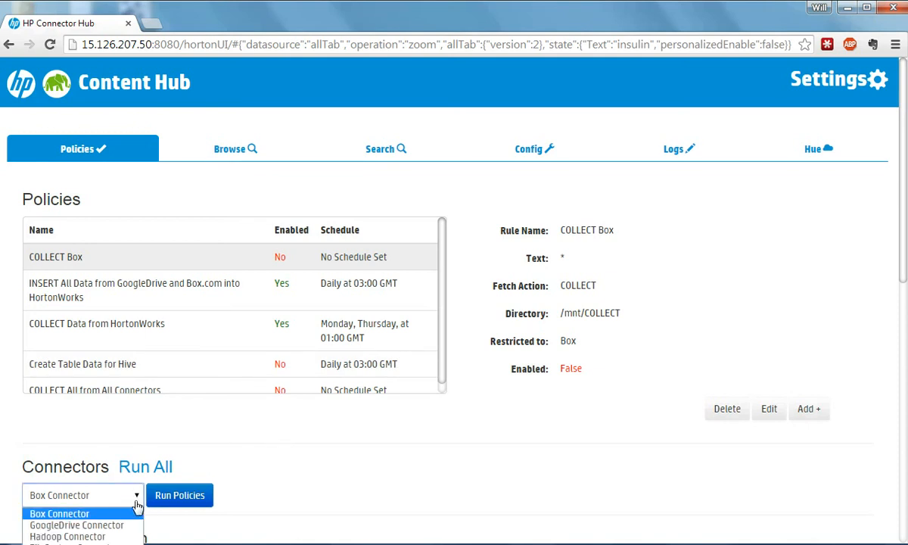
pyautogui.click(76, 524)
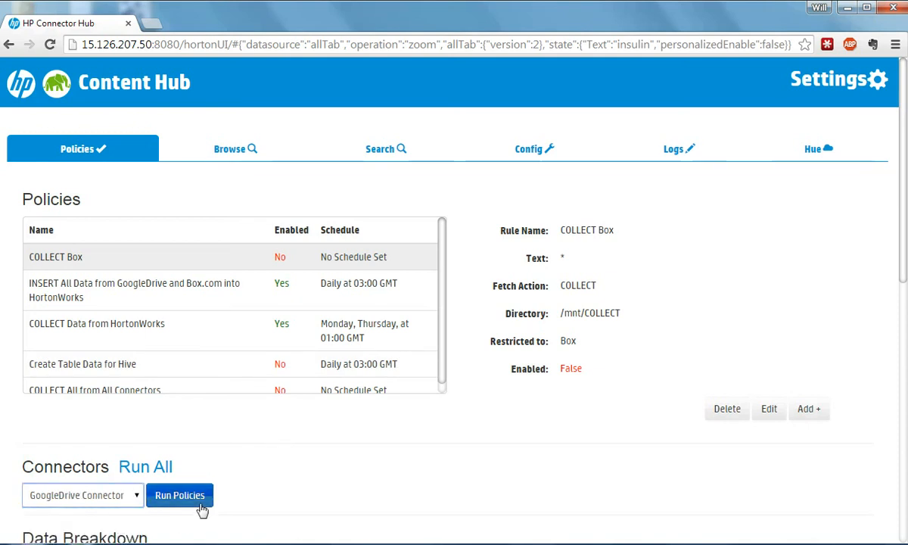
pyautogui.click(180, 495)
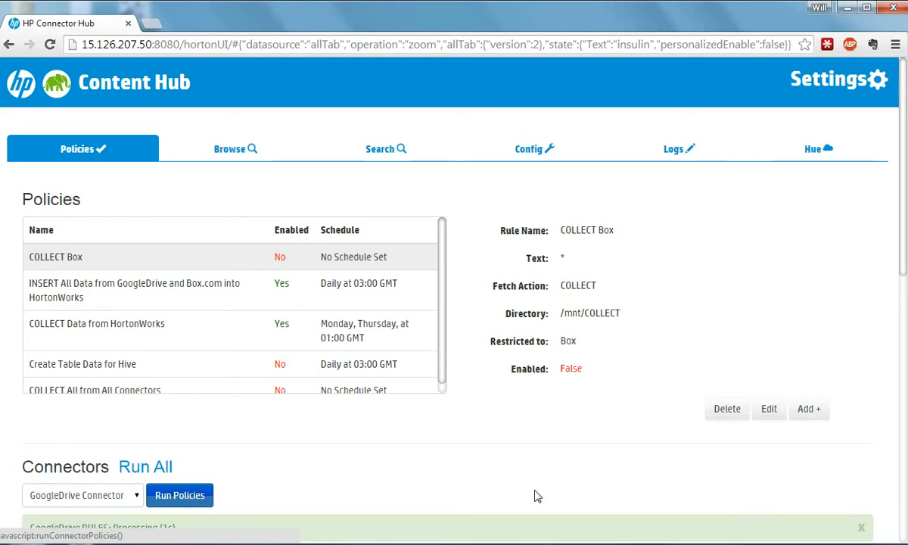
pyautogui.moveTo(904, 231)
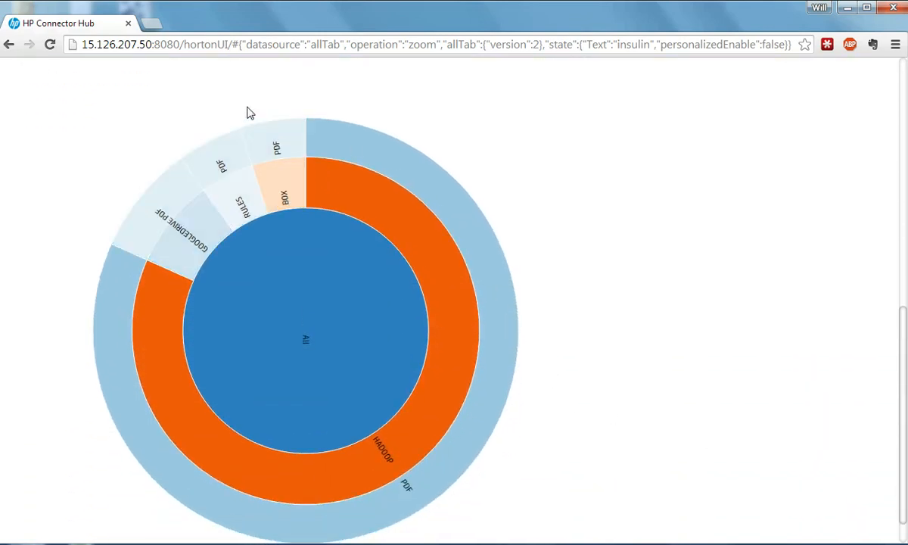
pyautogui.moveTo(427, 165)
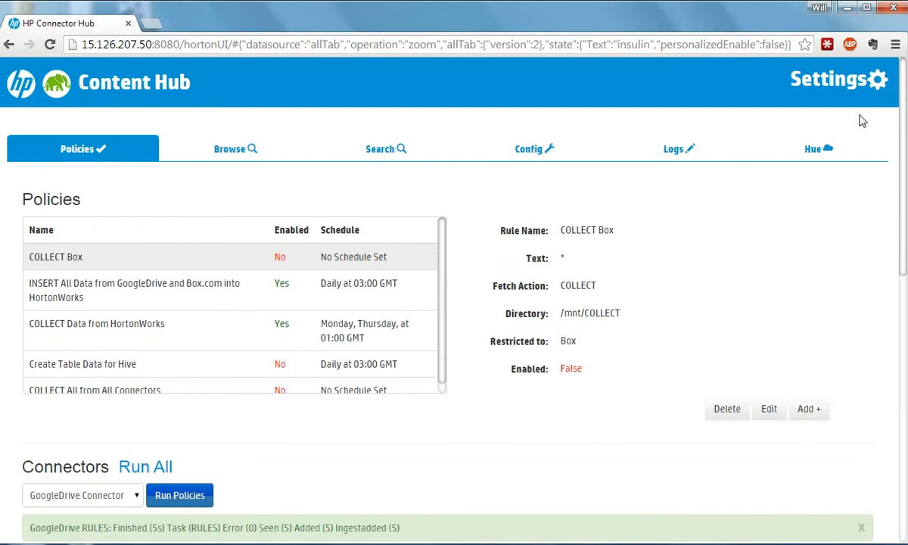
# In Hue's file browser, navigate from the root to /data/INSERT listing the .tmp.pdf.txt files
pyautogui.click(818, 148)
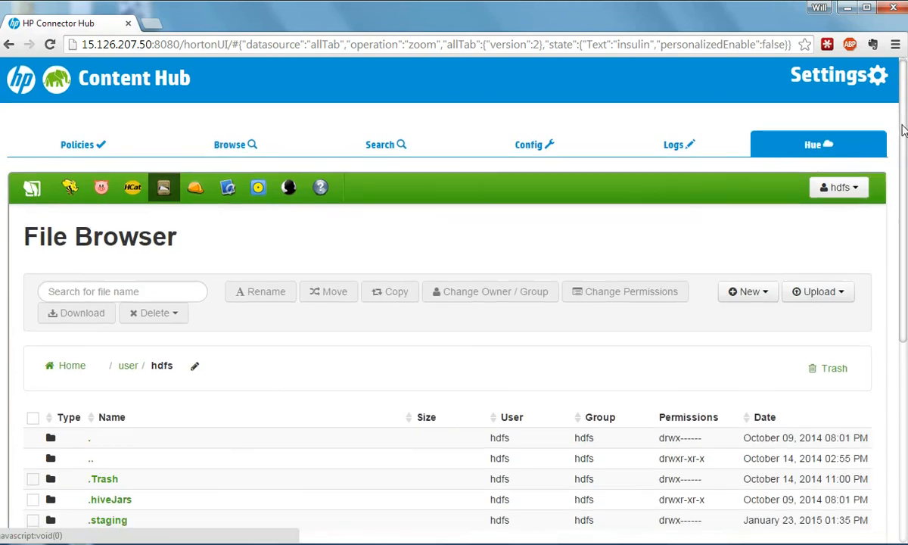
pyautogui.moveTo(132, 187)
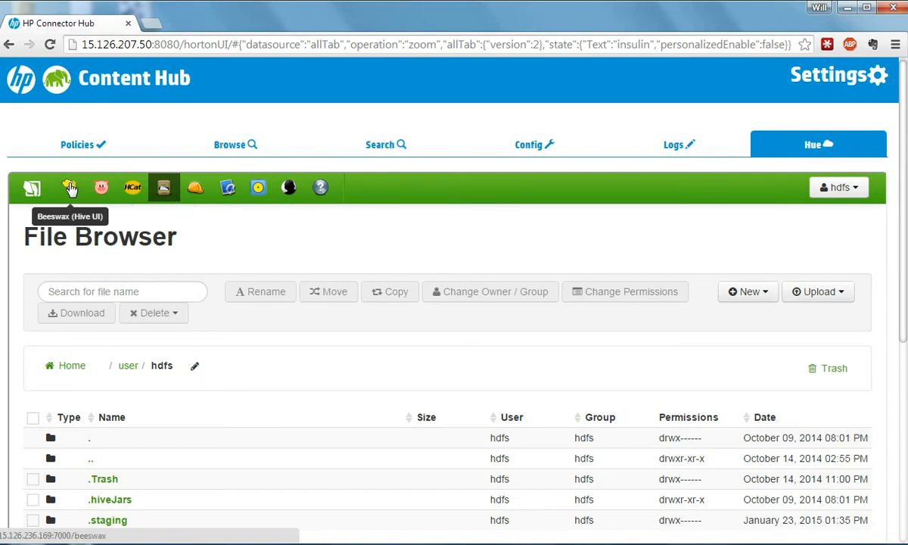
pyautogui.click(69, 188)
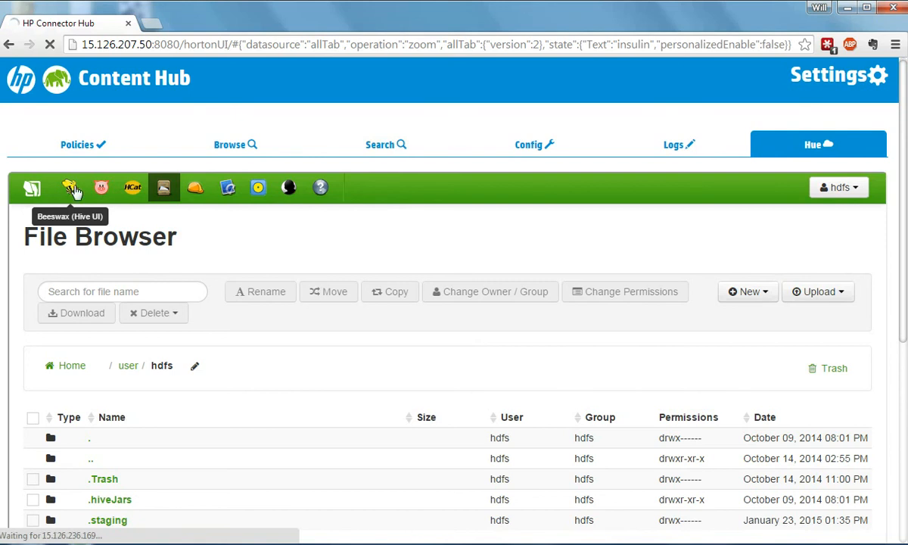
pyautogui.click(69, 188)
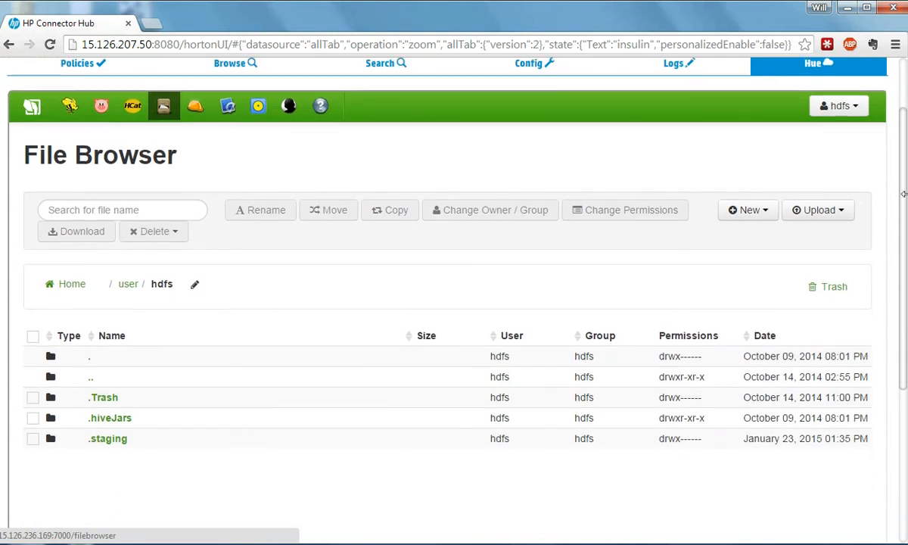
pyautogui.click(127, 283)
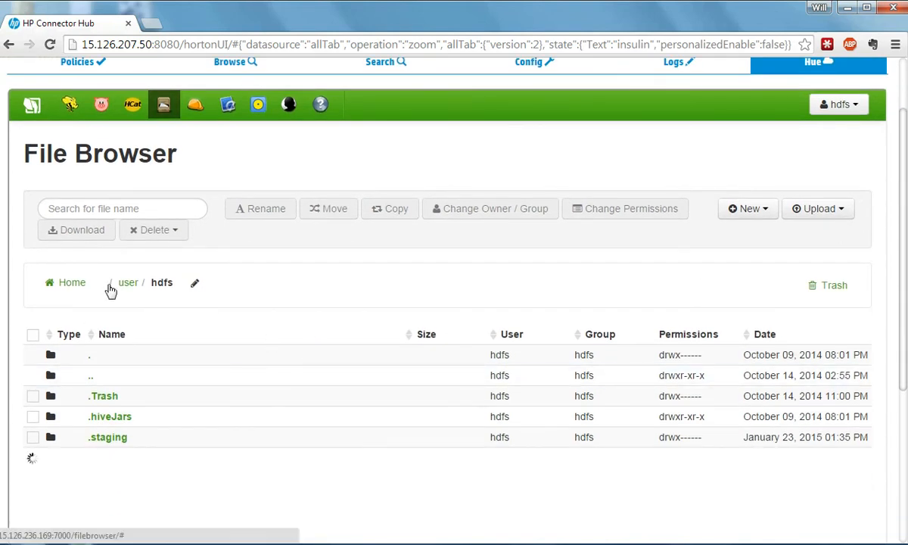
pyautogui.click(71, 282)
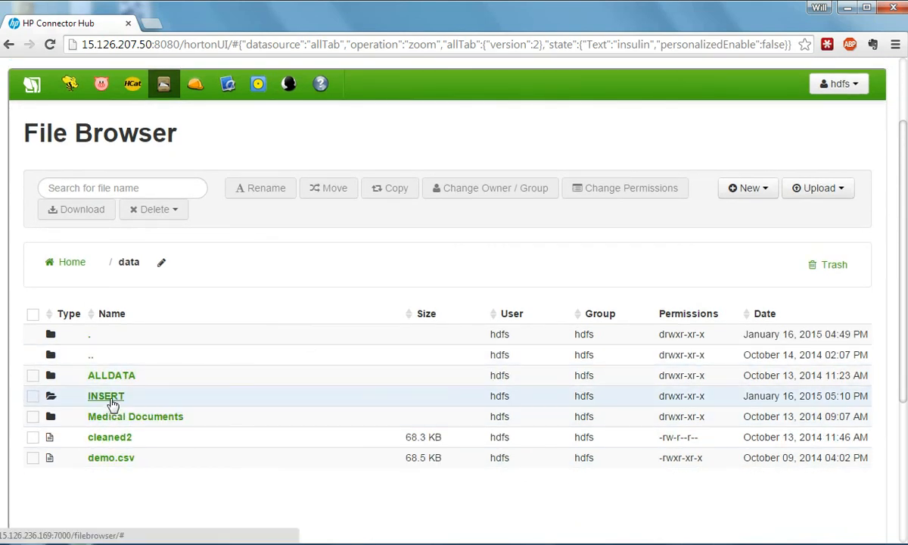
pyautogui.click(106, 396)
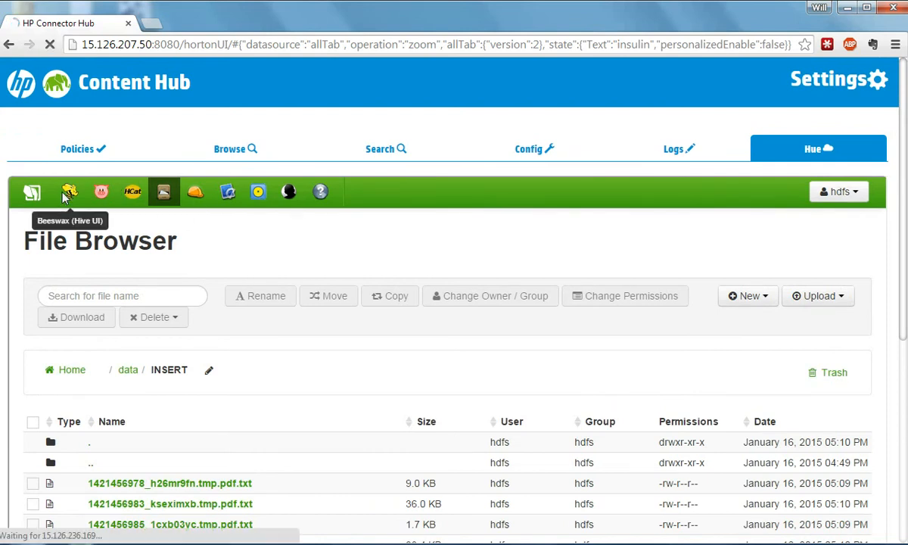
# Open Beeswax's Saved Queries, including the 'Anxiety' and 'Boston' document queries
pyautogui.click(69, 191)
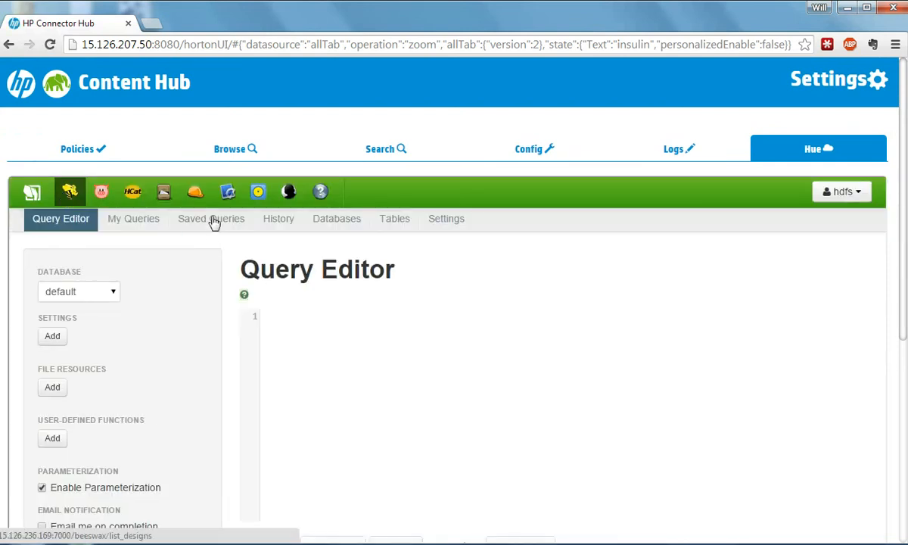
pyautogui.click(210, 219)
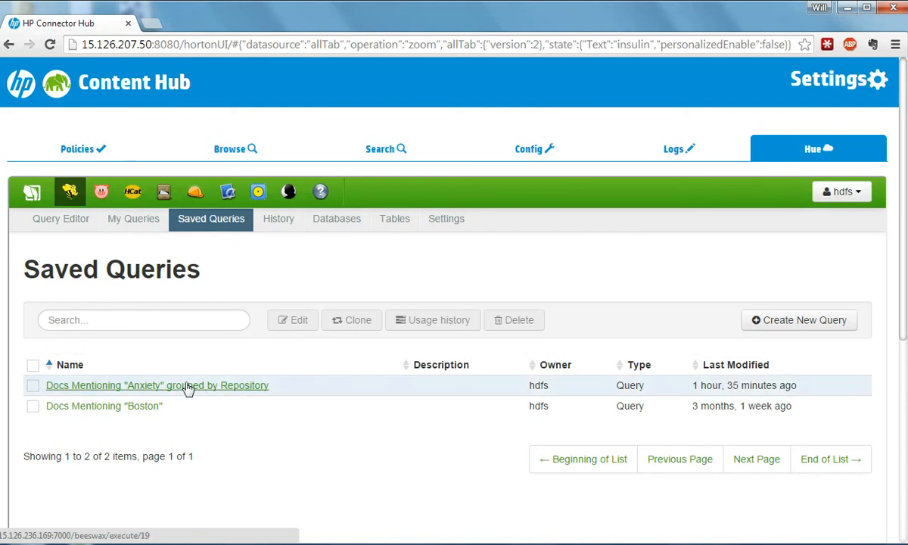
pyautogui.moveTo(181, 389)
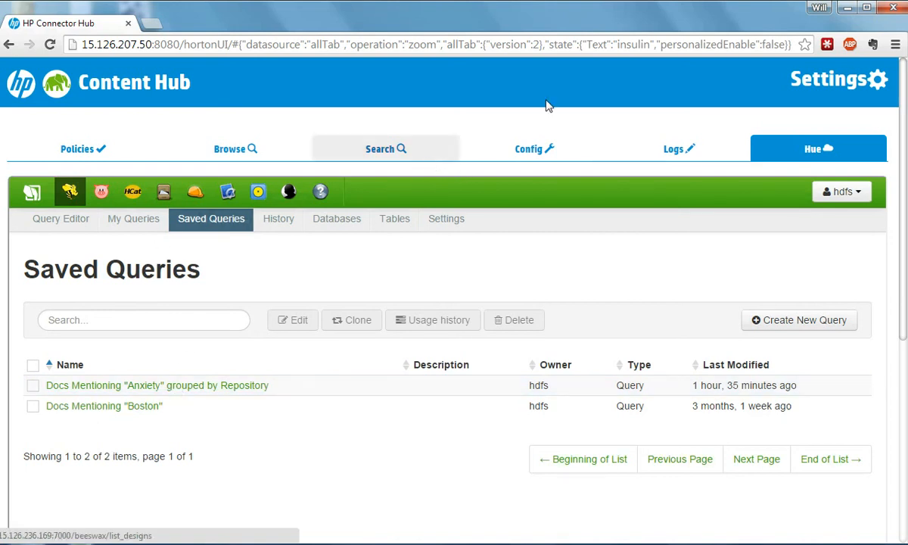
pyautogui.scroll(-3)
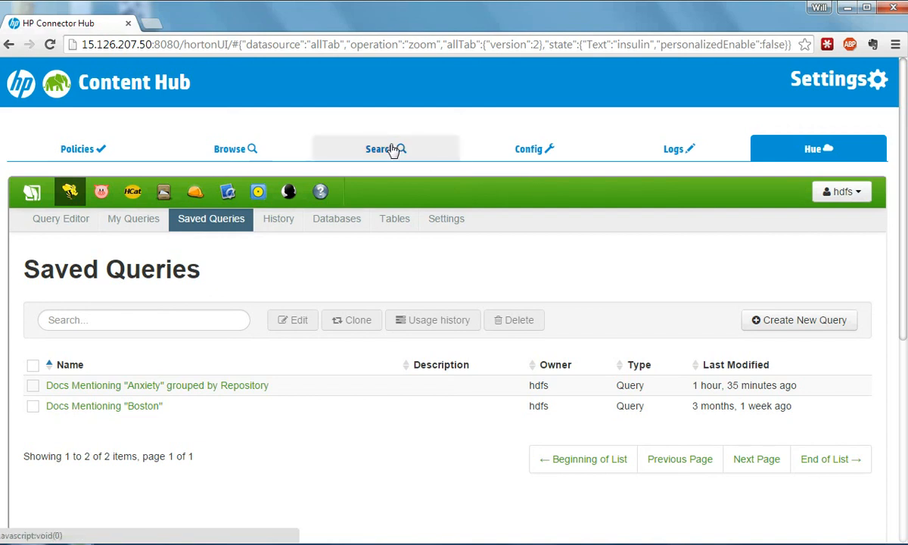
# Rerun the 'insulin' search for 14 results and scroll to the Query Guidance panel
pyautogui.click(385, 148)
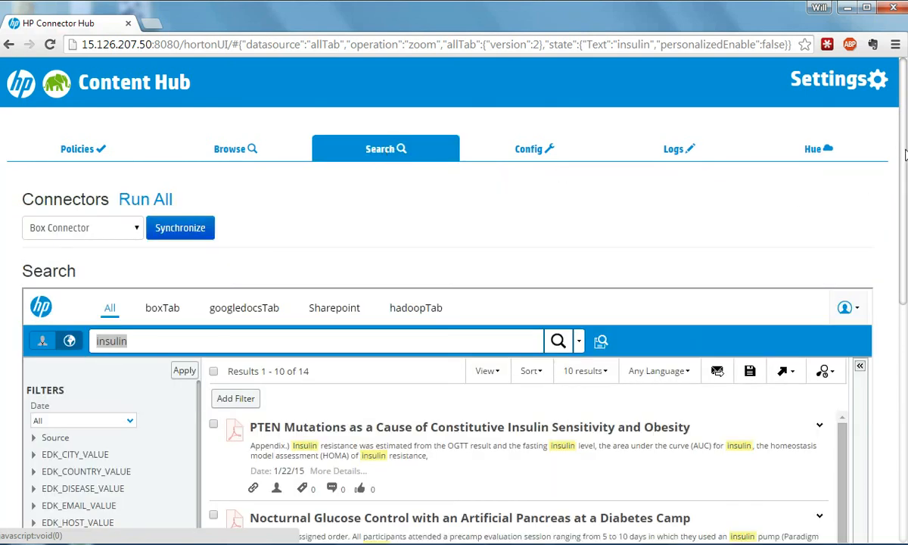
pyautogui.scroll(-3)
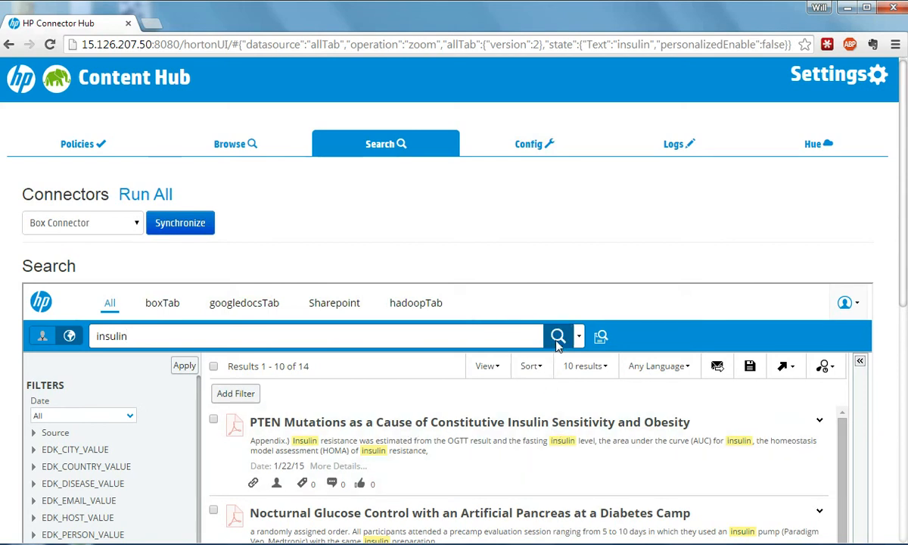
pyautogui.click(558, 335)
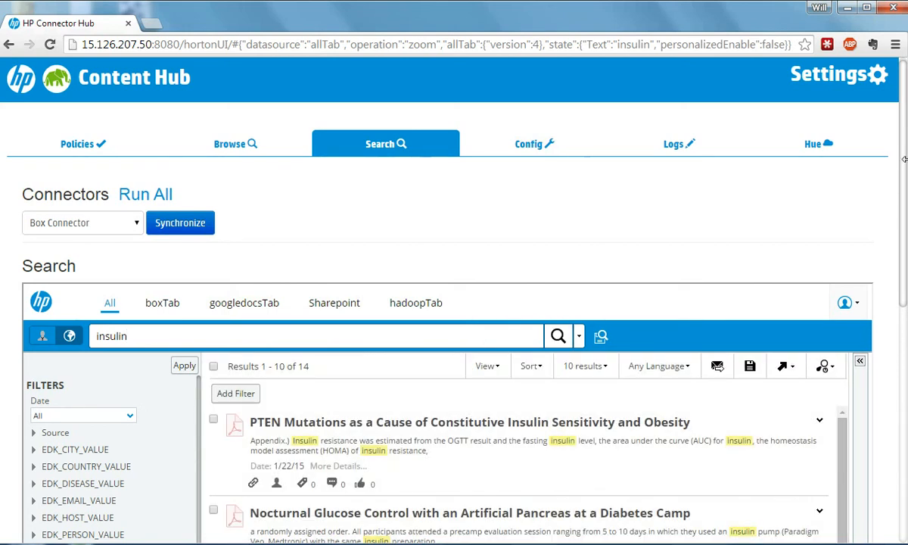
pyautogui.scroll(-3)
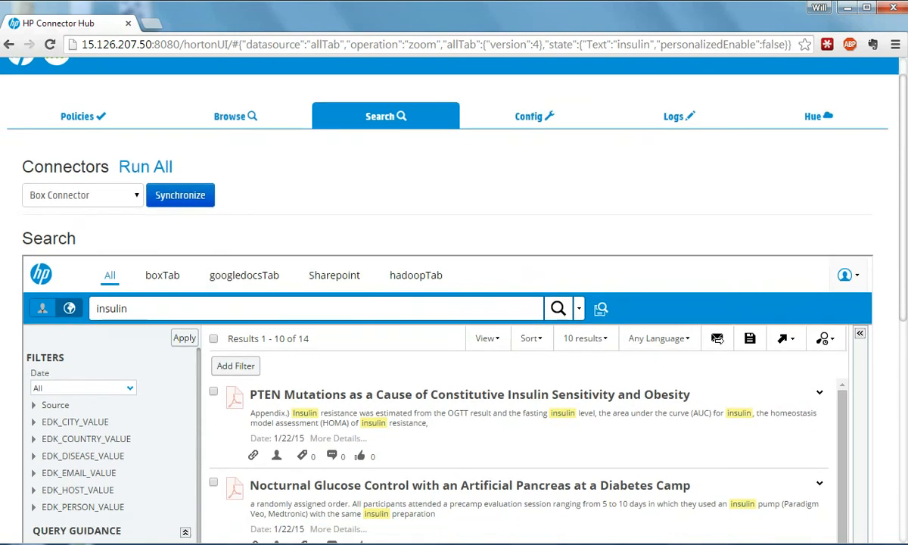
pyautogui.scroll(-3)
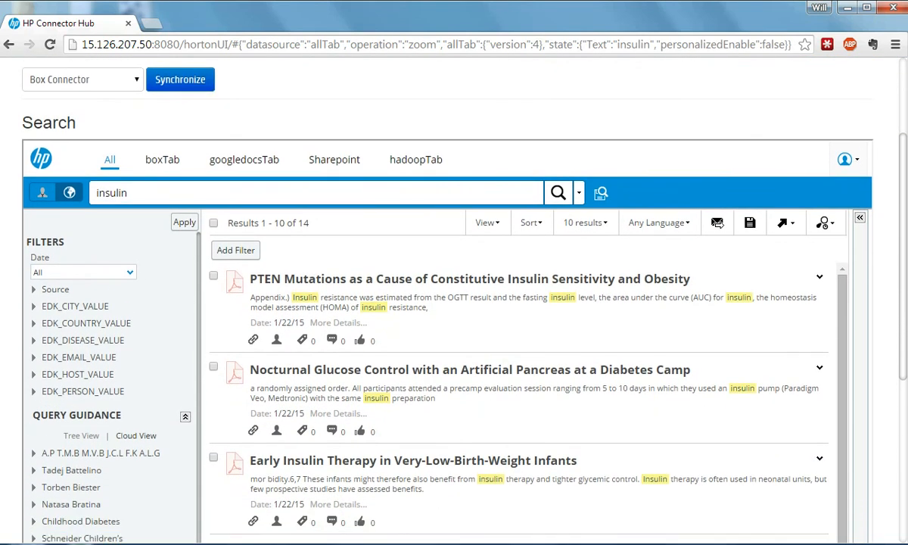
pyautogui.scroll(-3)
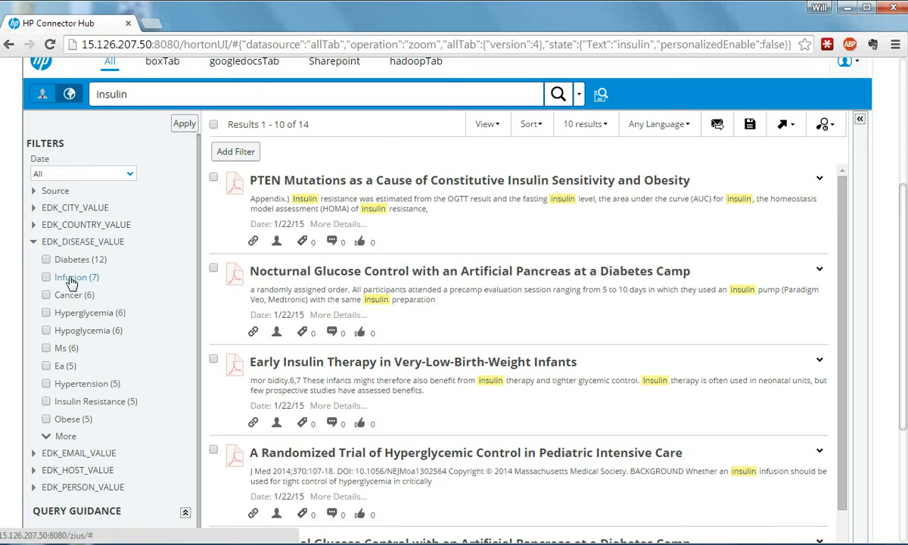
pyautogui.moveTo(71, 259)
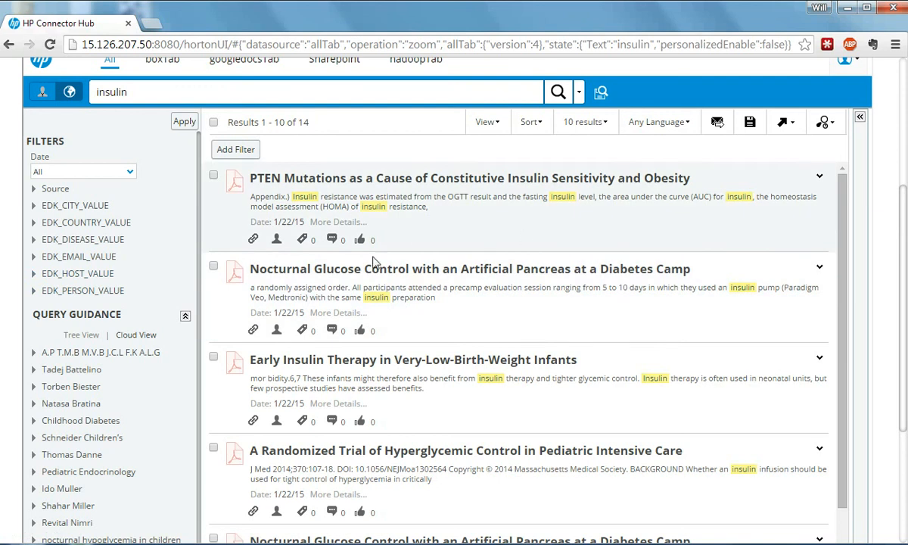
pyautogui.moveTo(448, 295)
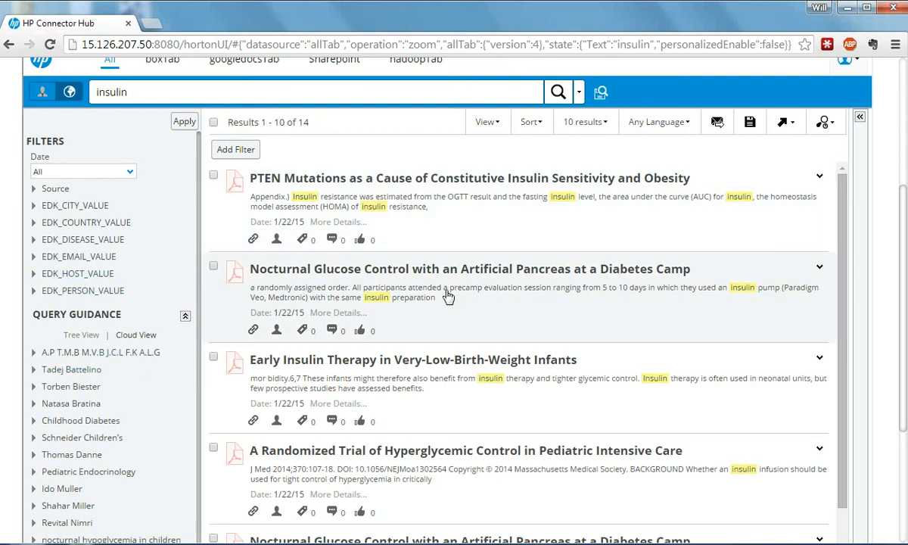
pyautogui.moveTo(906, 233)
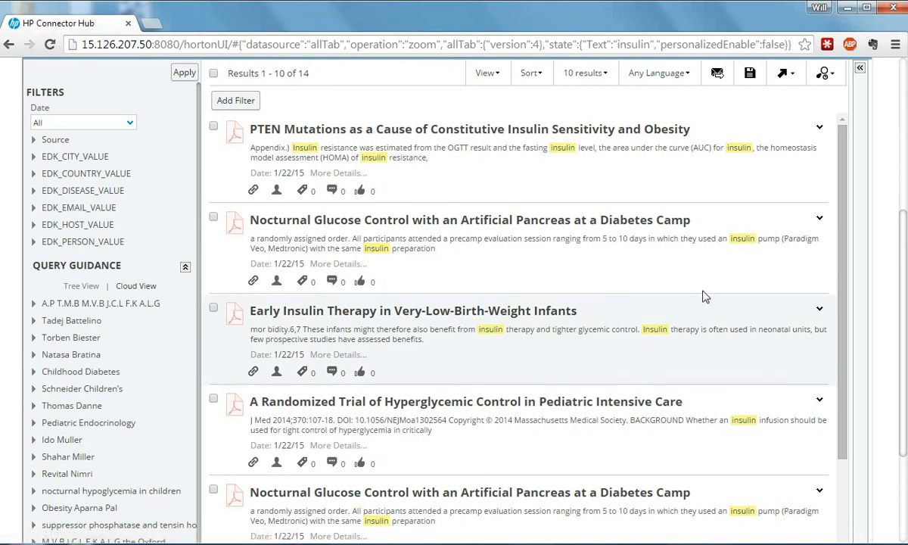
pyautogui.scroll(-3)
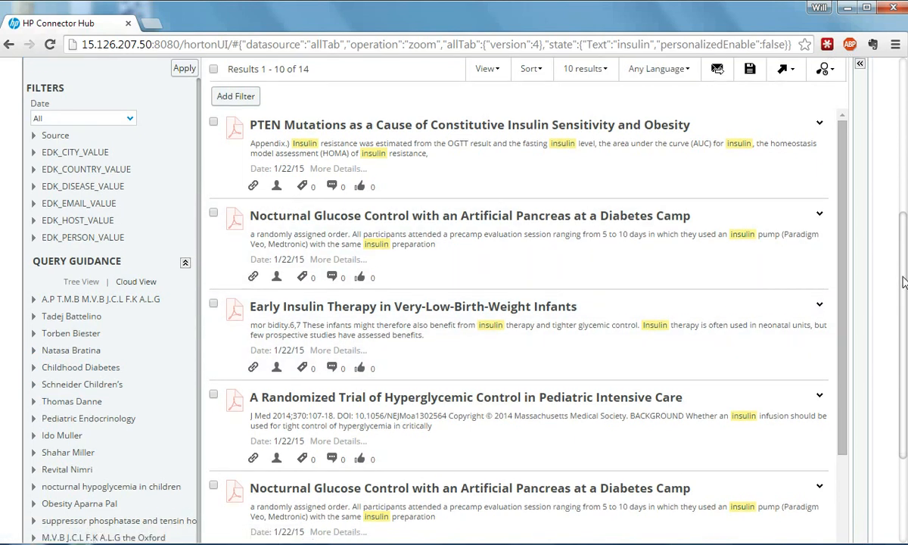
pyautogui.scroll(-3)
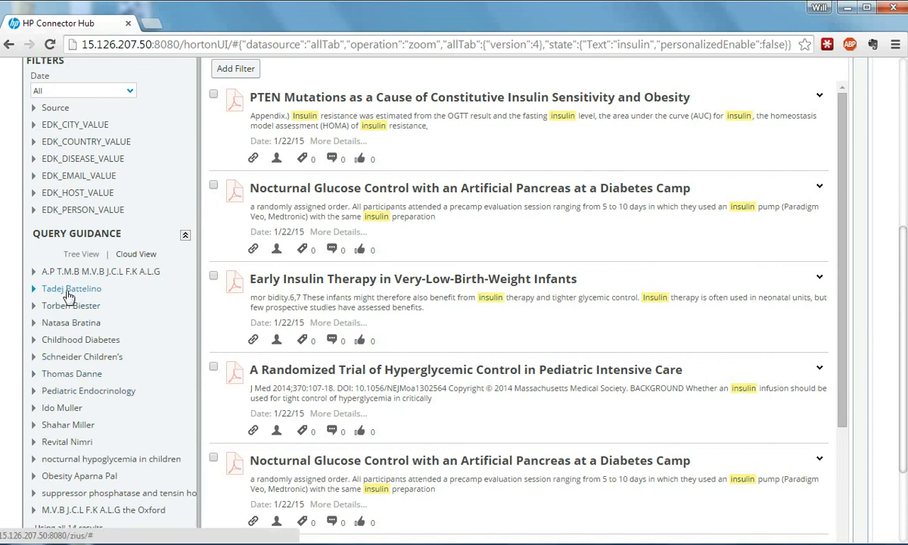
pyautogui.moveTo(68, 295)
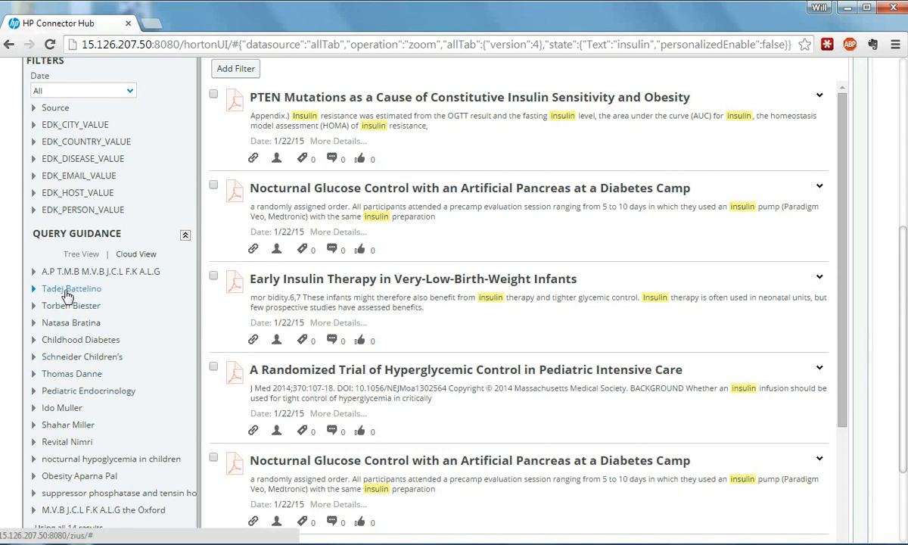
pyautogui.moveTo(59, 362)
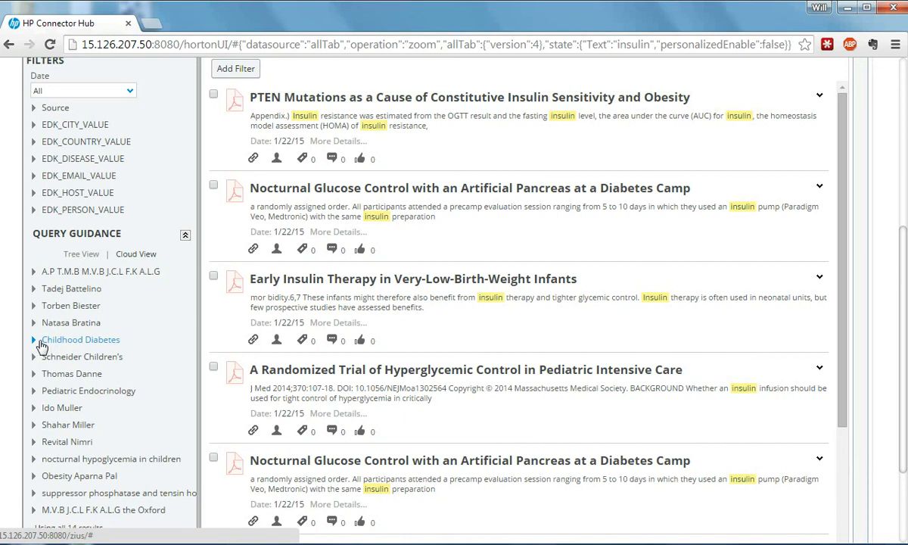
pyautogui.moveTo(92, 343)
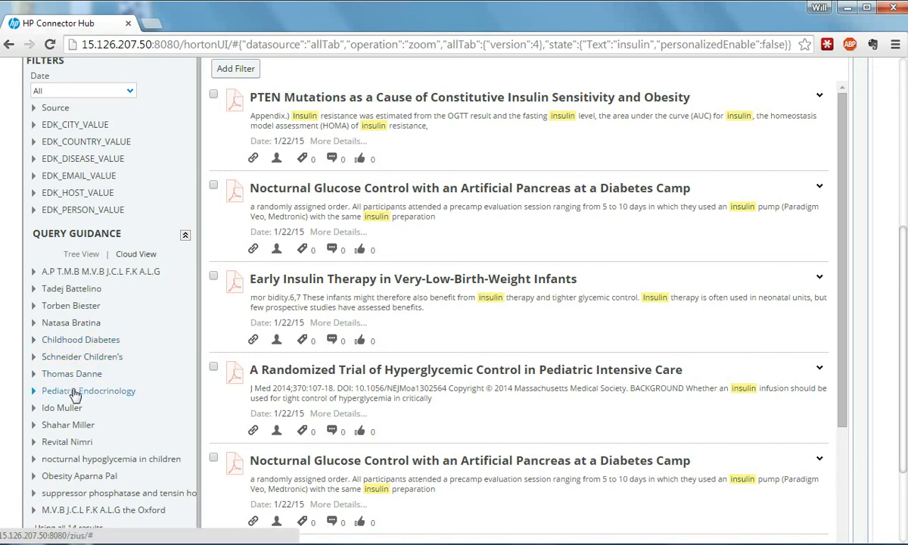
pyautogui.moveTo(89, 463)
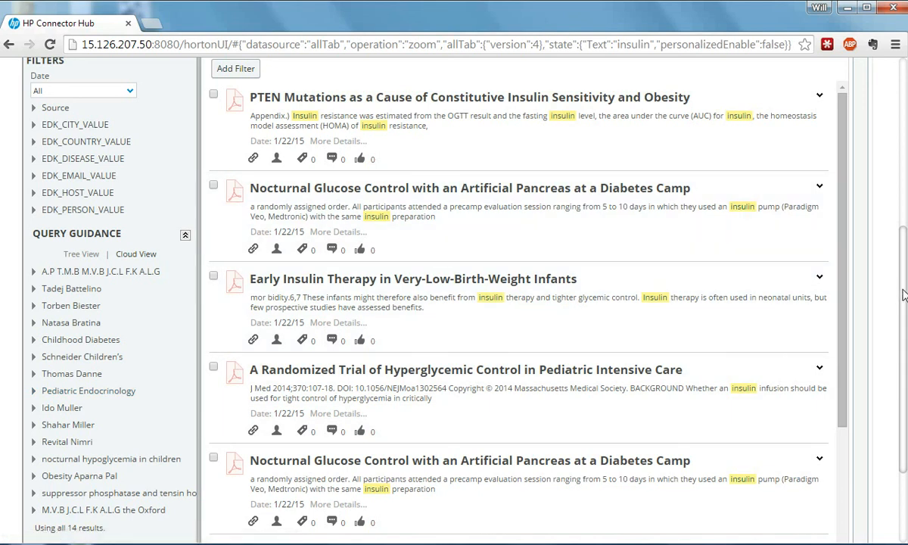
pyautogui.moveTo(904, 295)
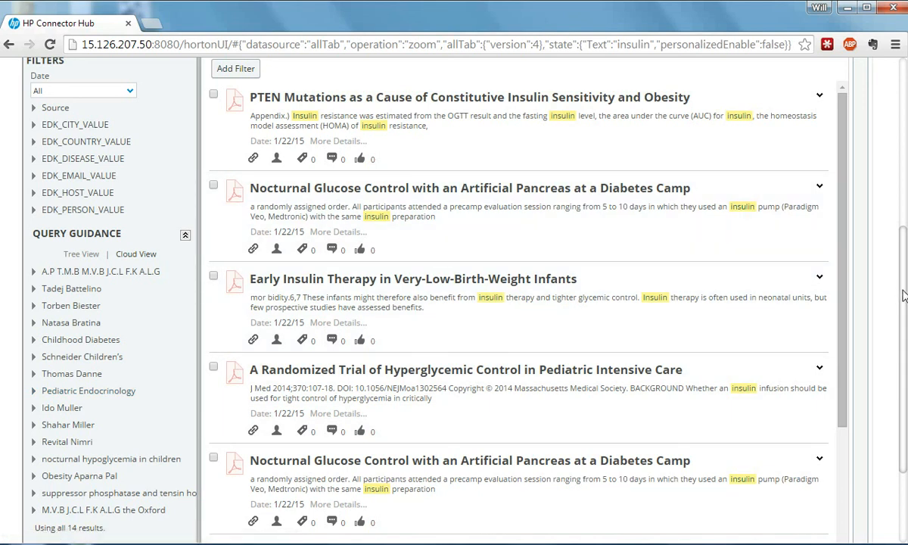
pyautogui.scroll(-3)
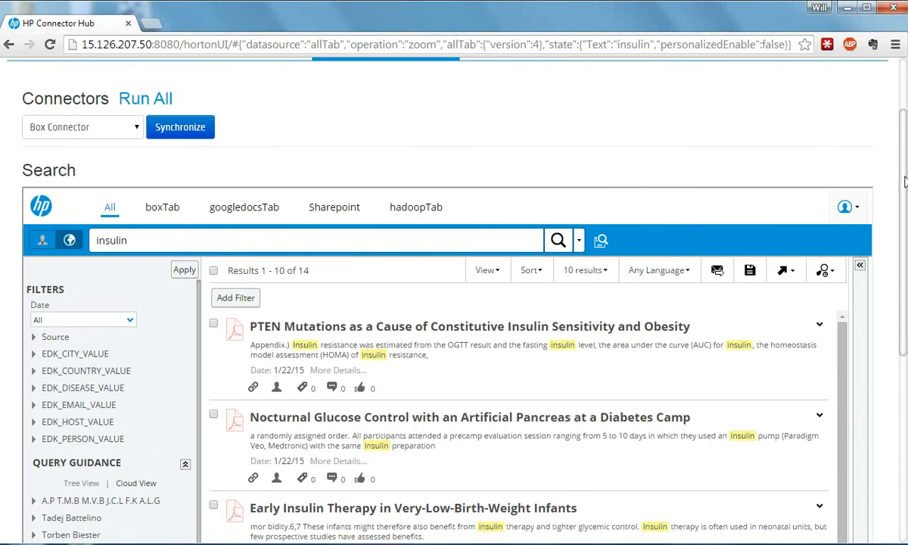
pyautogui.moveTo(450, 480)
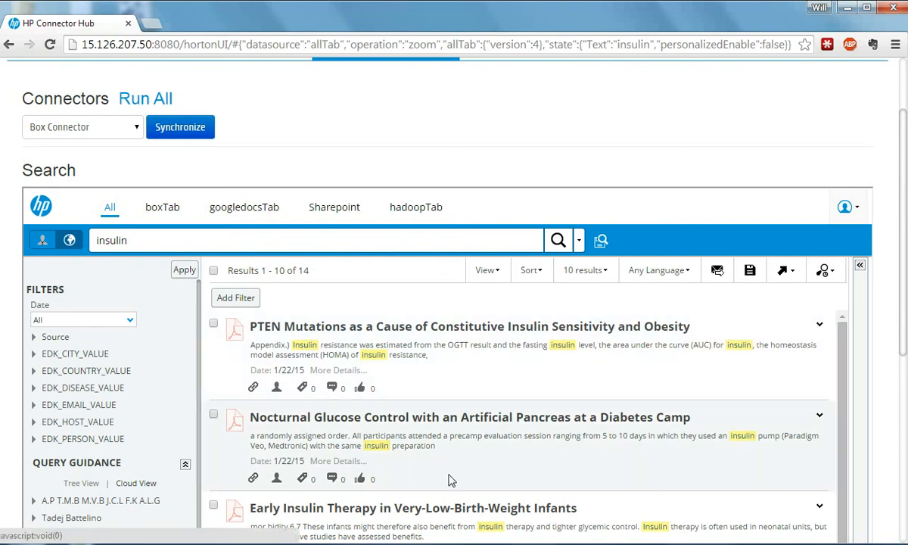
pyautogui.moveTo(431, 511)
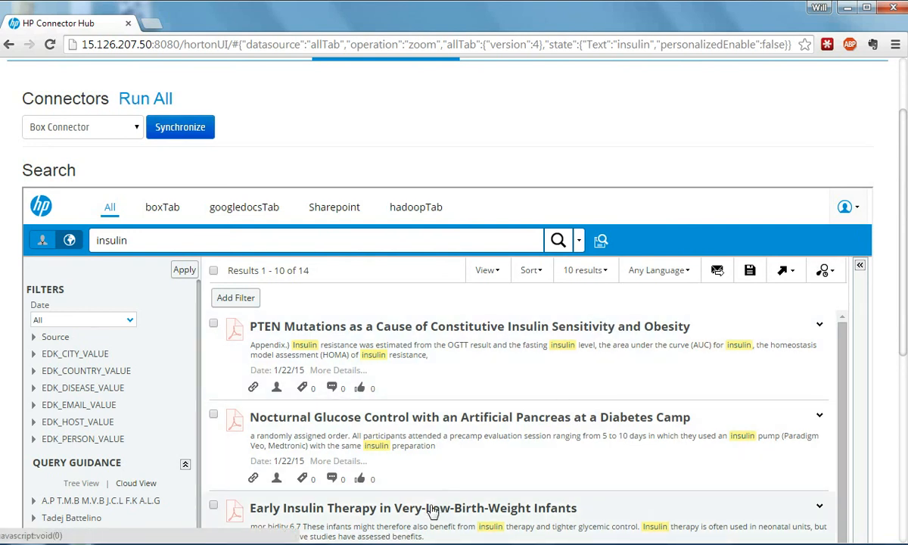
# Open the 'Early Insulin Therapy in Very-Low-Birth-Weight Infants' result and scroll through it
pyautogui.click(414, 507)
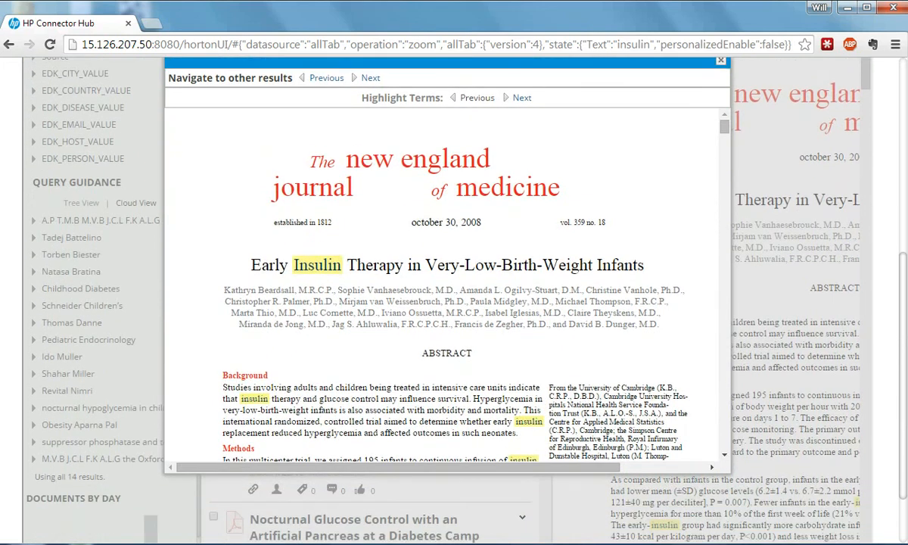
pyautogui.scroll(-3)
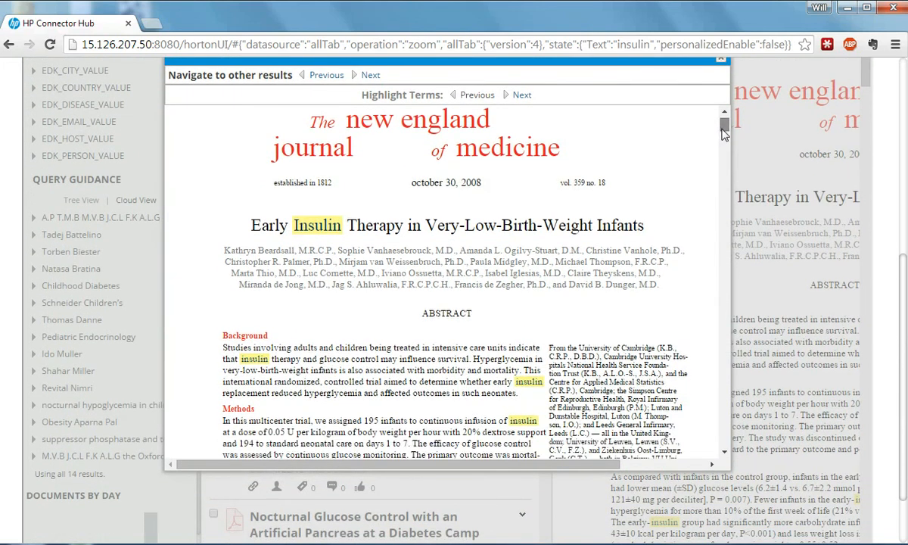
pyautogui.scroll(-3)
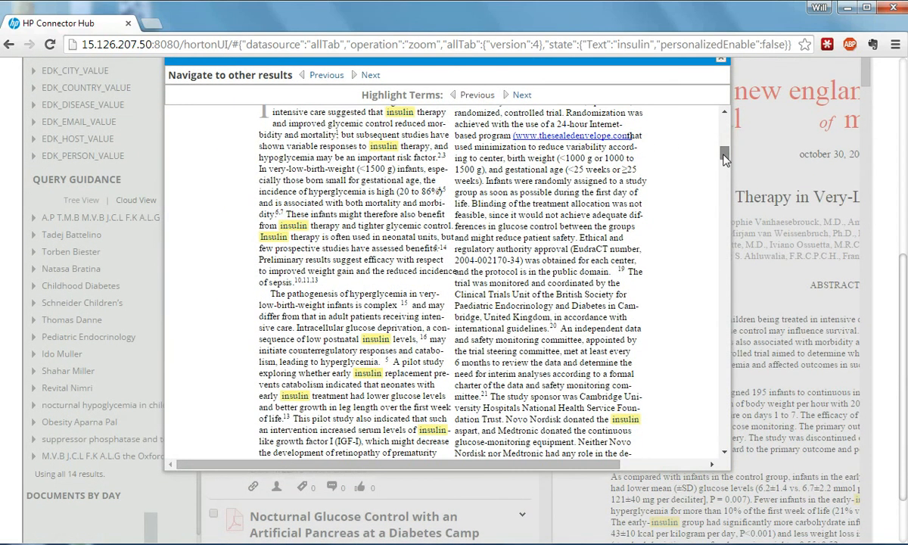
pyautogui.scroll(-3)
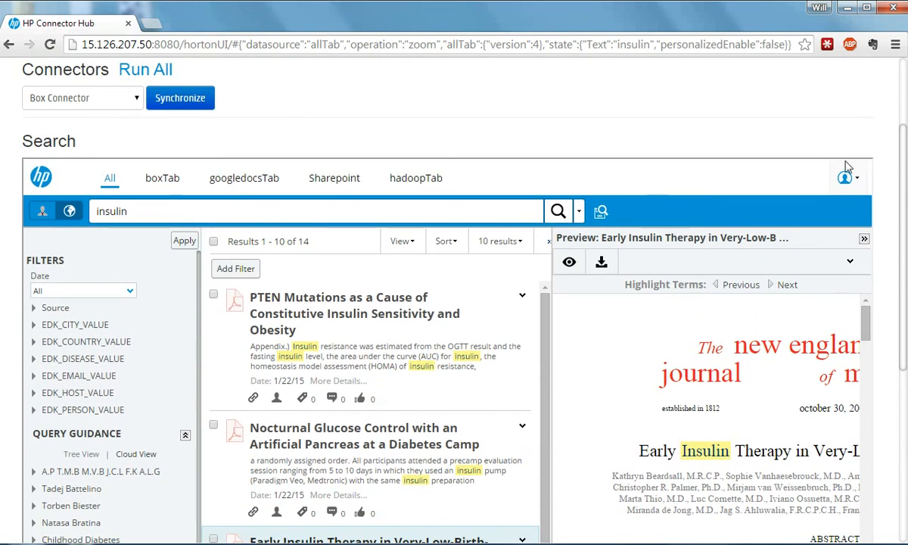
pyautogui.moveTo(681, 199)
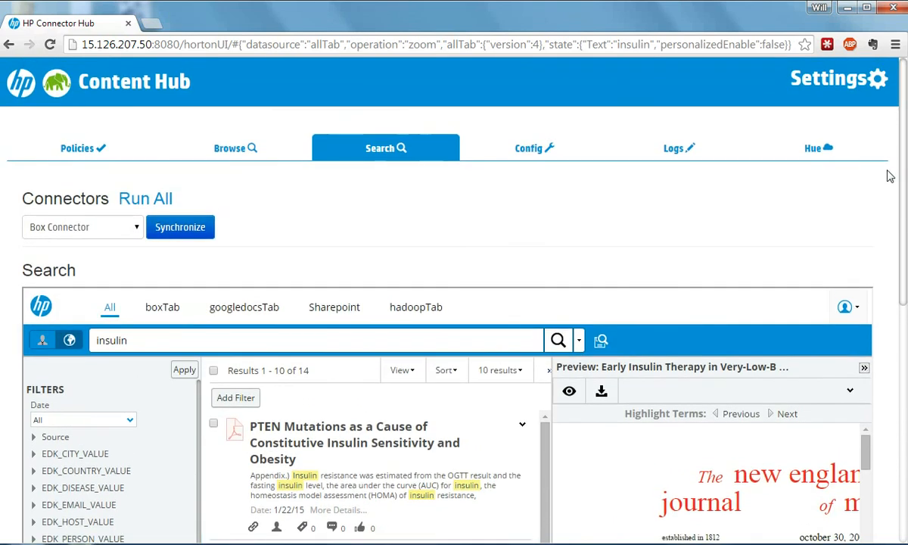
pyautogui.moveTo(765, 467)
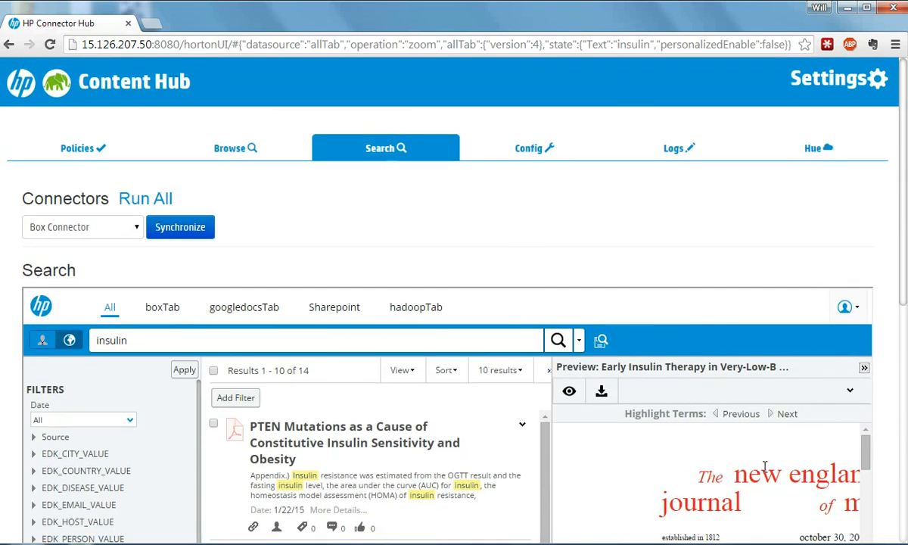